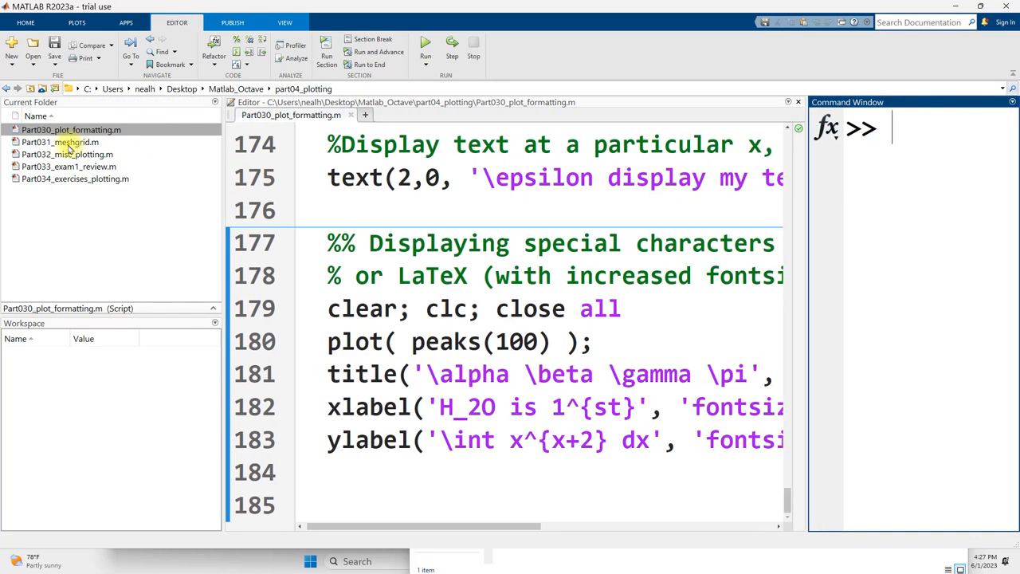
Open Part031_meshgrid.m from the Current Folder panel into the Editor.
left_click(60, 141)
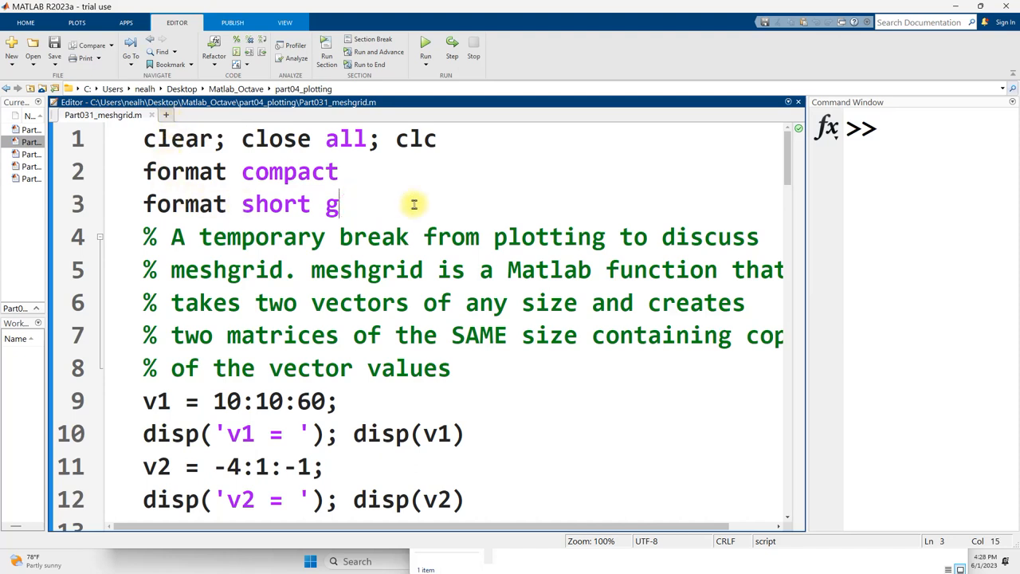
Run the opening section to print v1, v2, m1 and m2, with a widened Command Window.
left_click(425, 45)
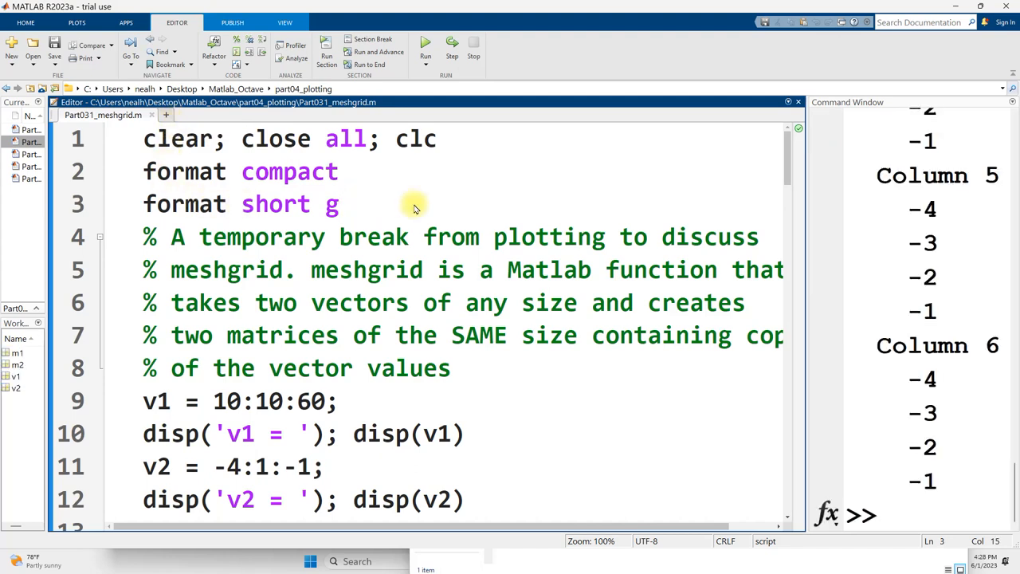
mouse_move(809, 282)
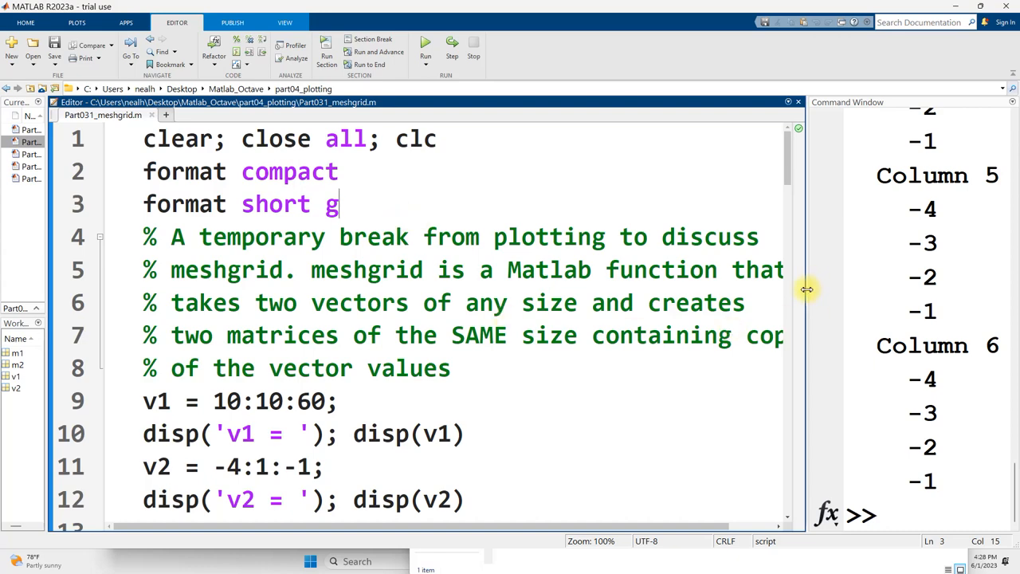
left_click_drag(805, 289, 239, 289)
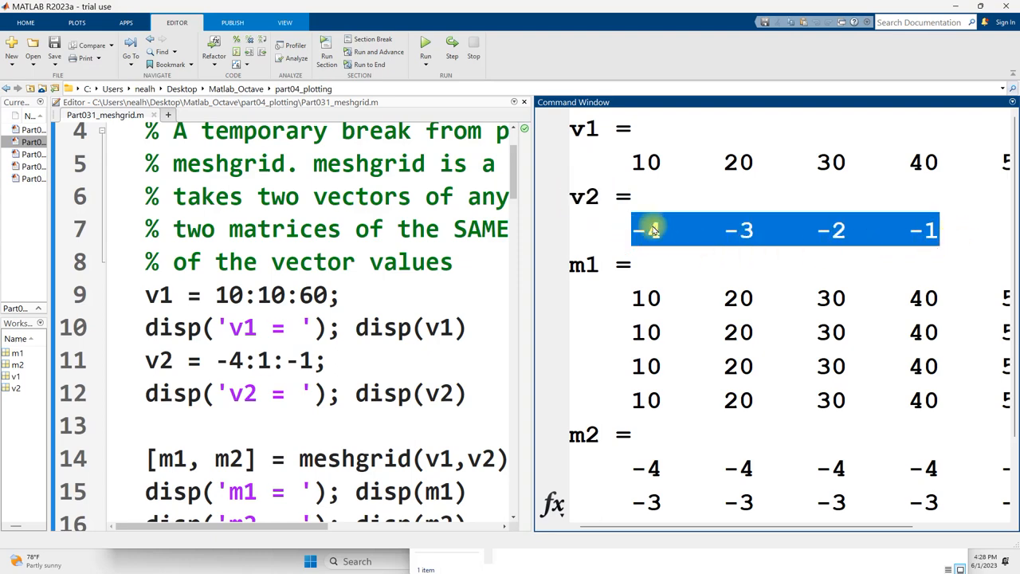
scroll("down", 3)
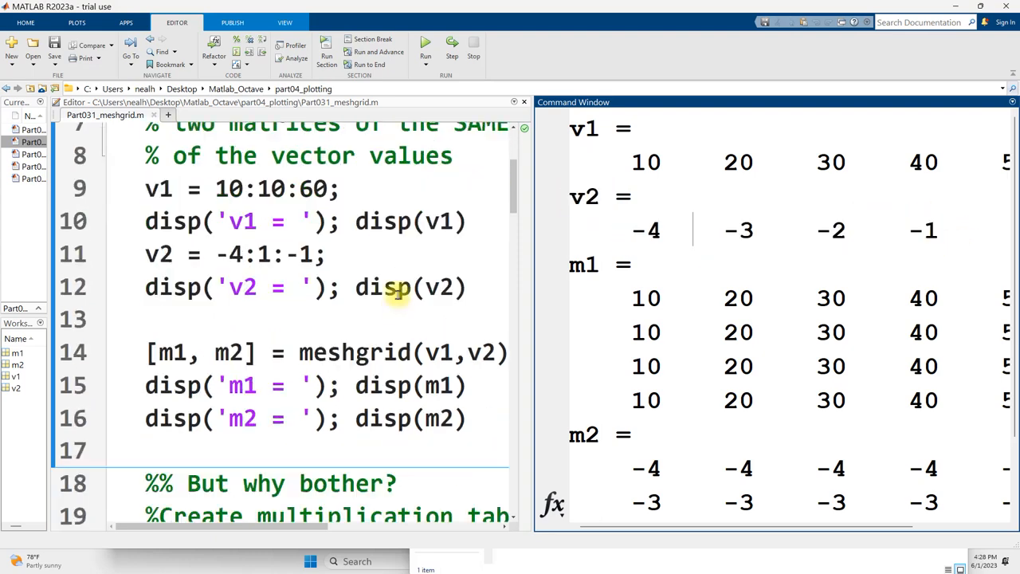
double_click(354, 352)
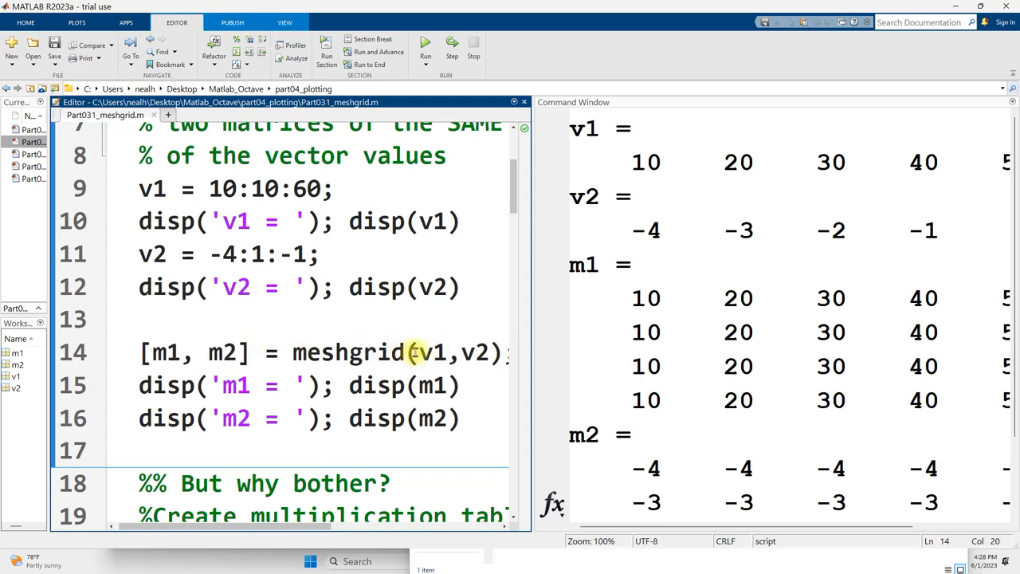
mouse_move(478, 311)
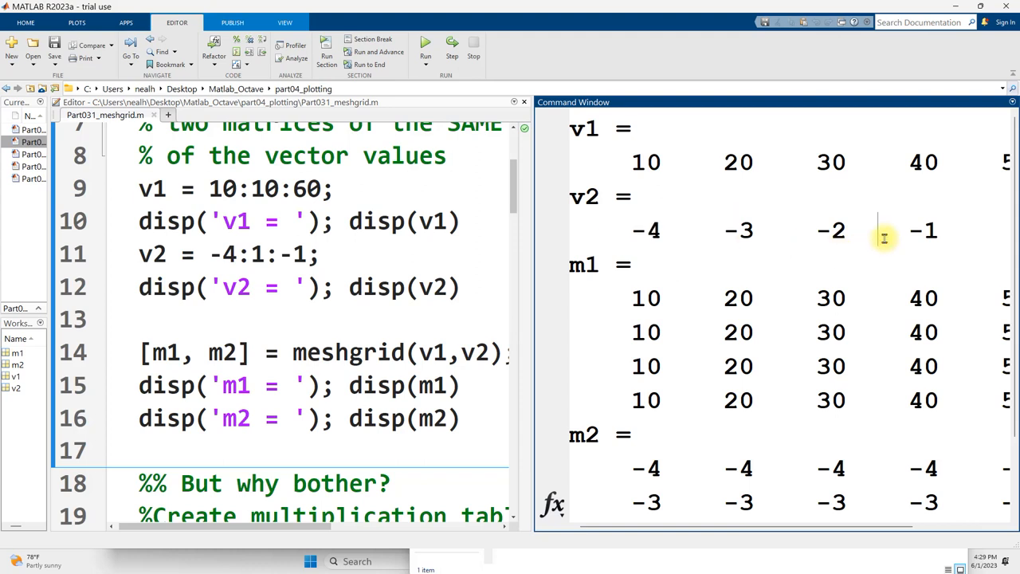
mouse_move(395, 267)
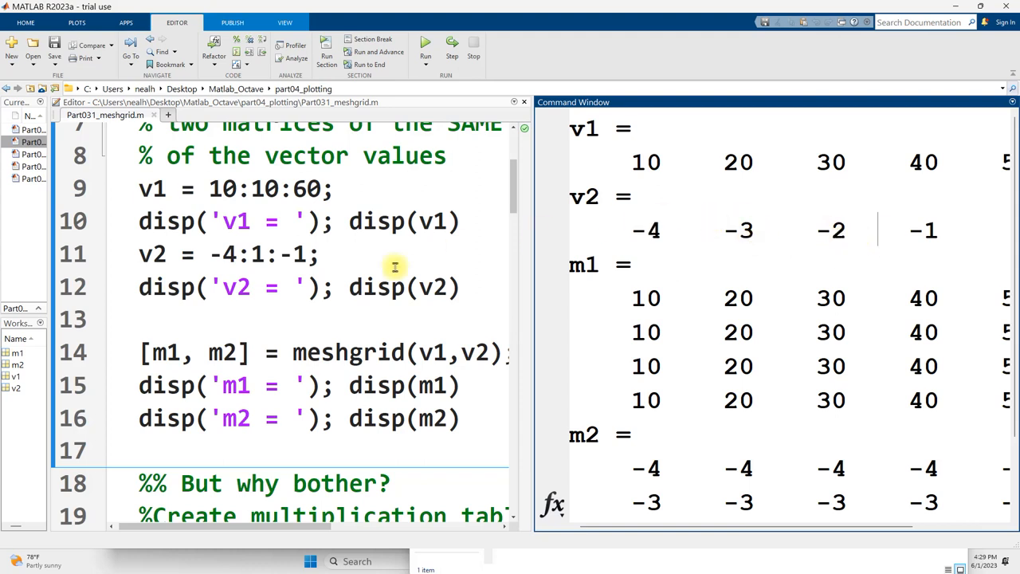
double_click(201, 352)
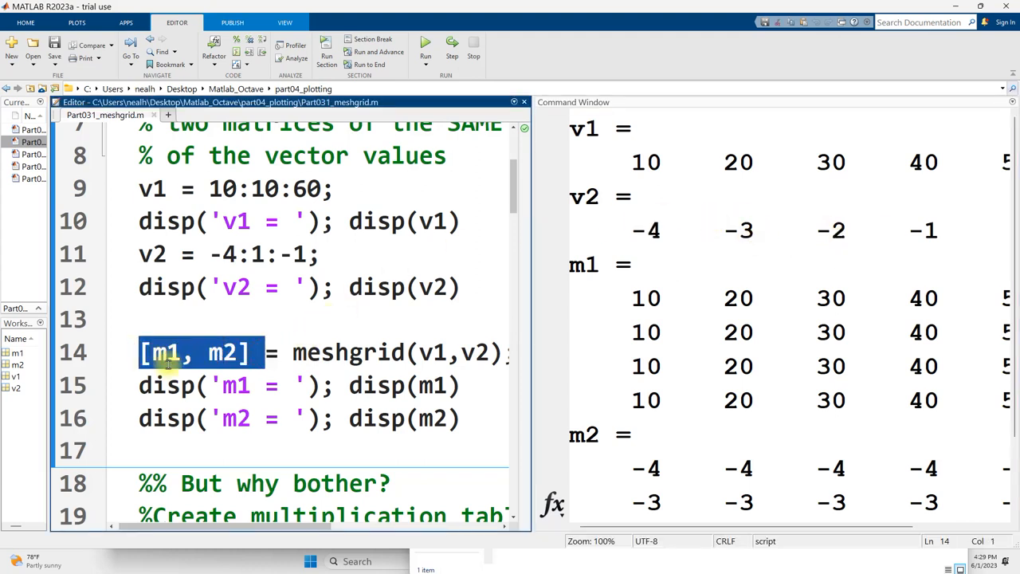
mouse_move(223, 352)
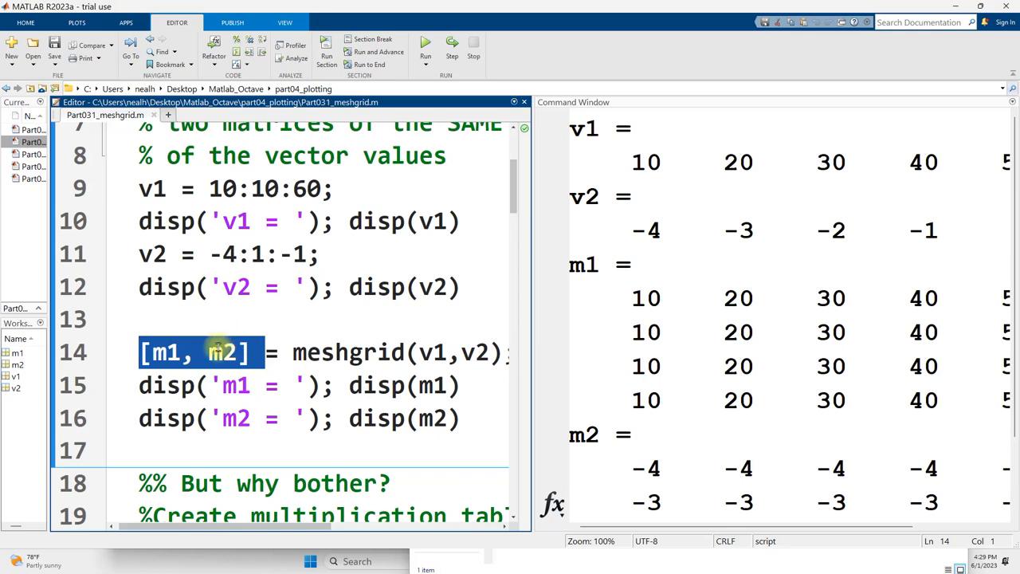
mouse_move(753, 283)
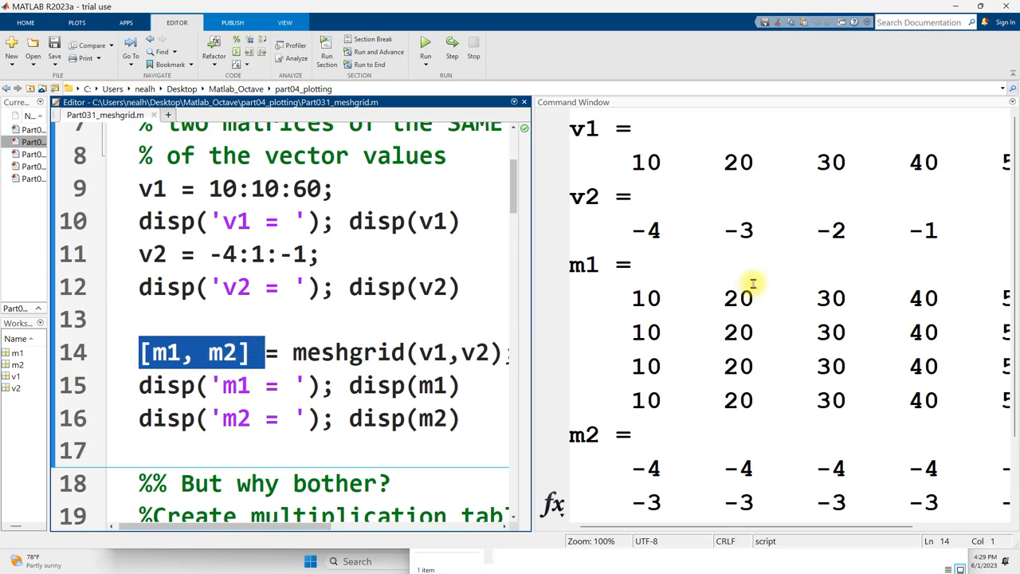
scroll("down", 3)
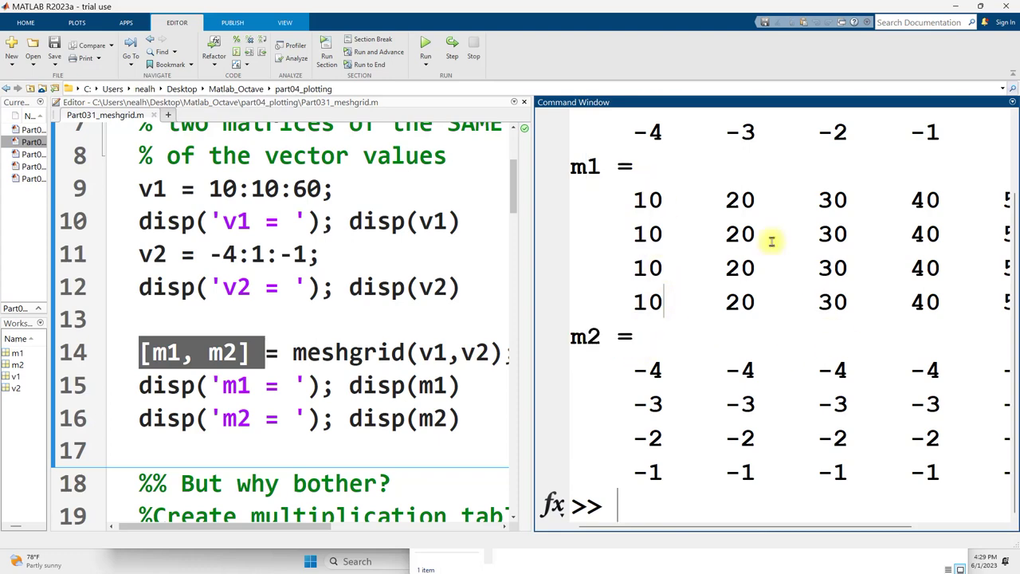
mouse_move(533, 307)
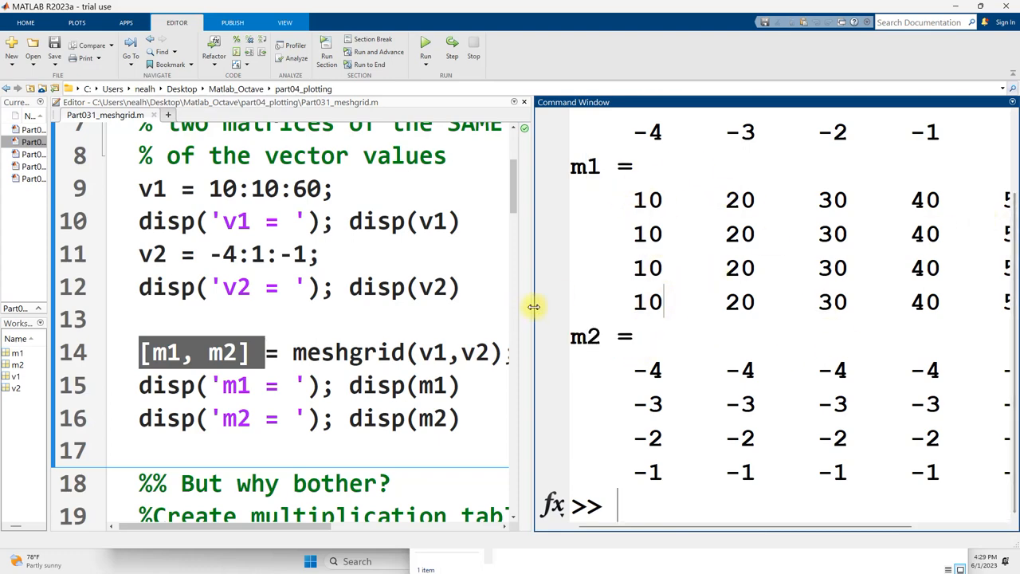
Widen the output to show all columns and highlight the four rows of m1.
left_click_drag(534, 307, 378, 307)
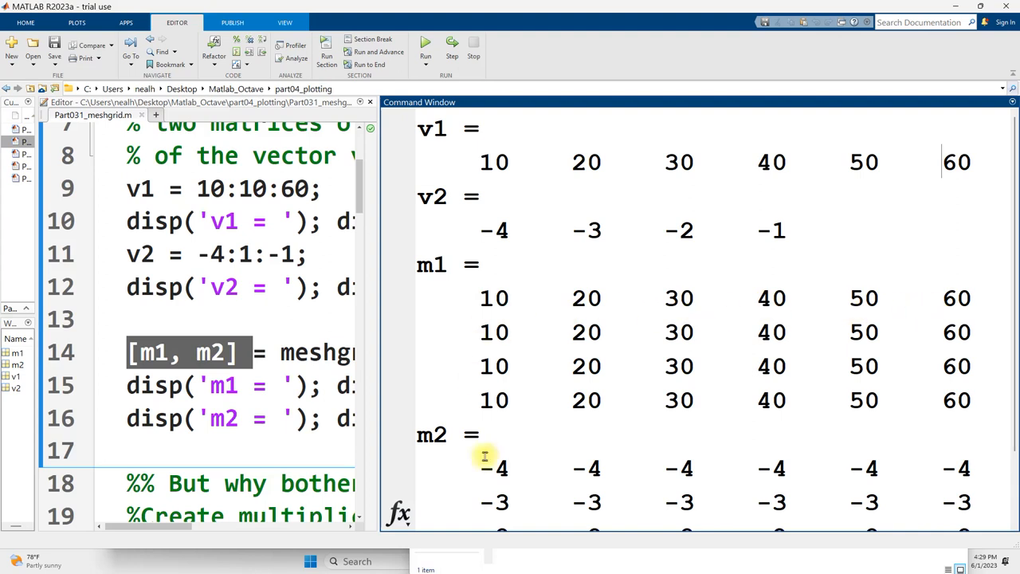
mouse_move(452, 227)
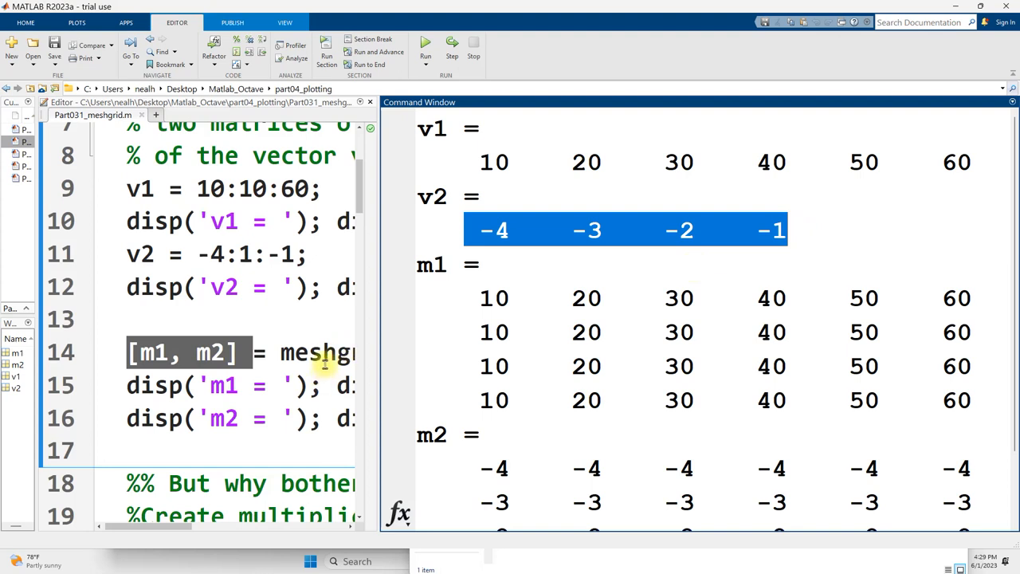
left_click(493, 366)
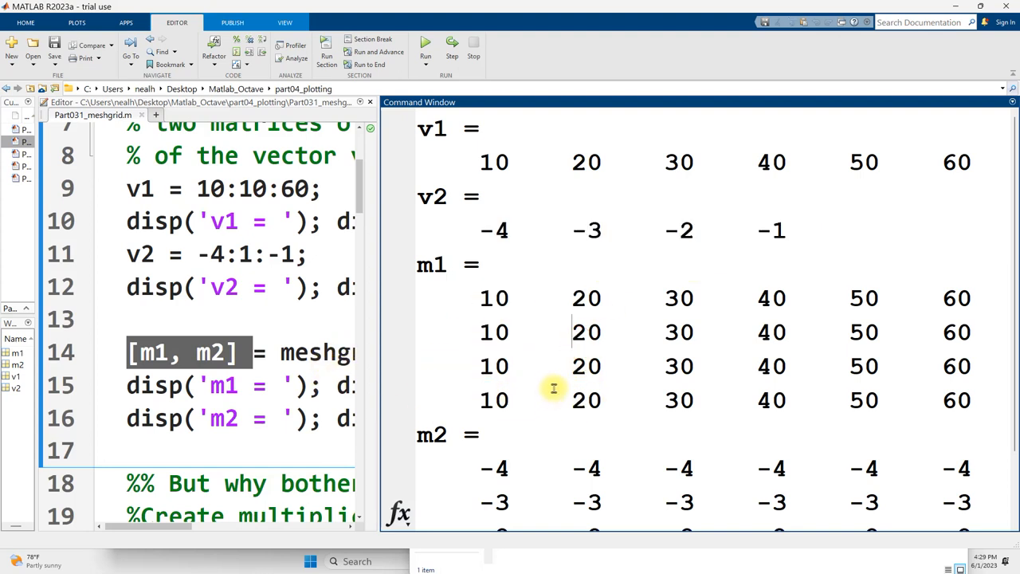
mouse_move(482, 311)
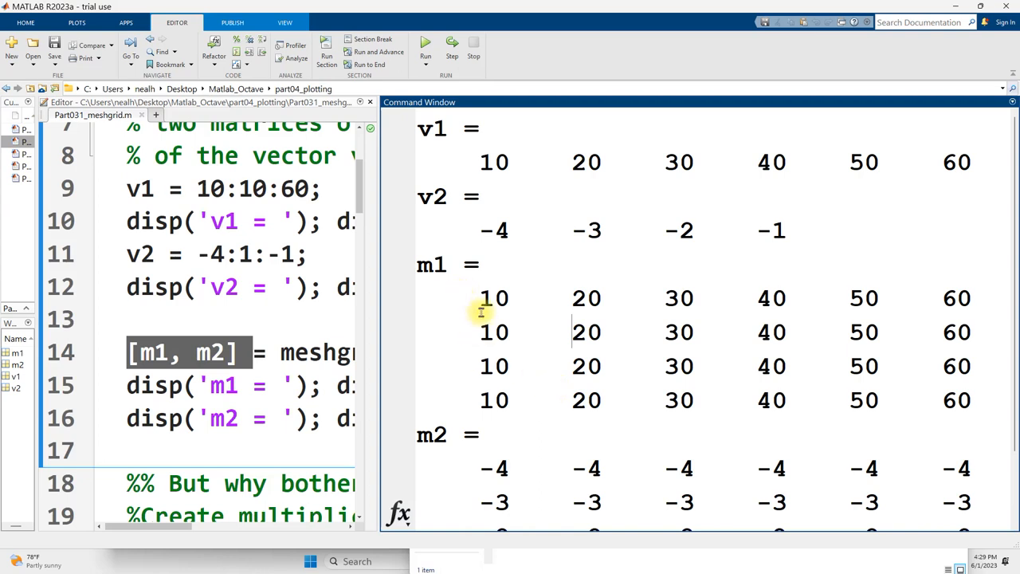
mouse_move(469, 295)
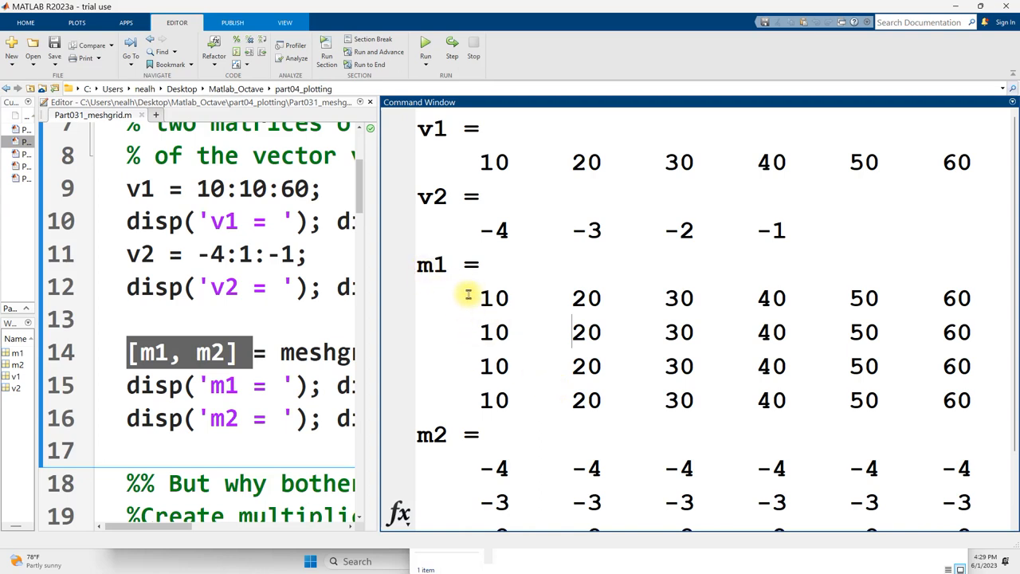
left_click_drag(469, 298, 903, 400)
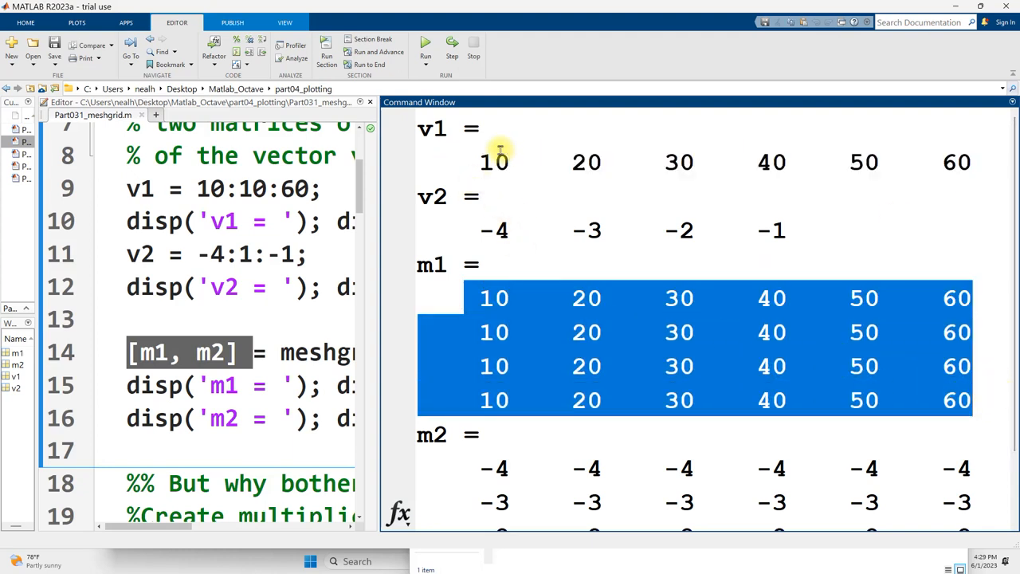
mouse_move(721, 174)
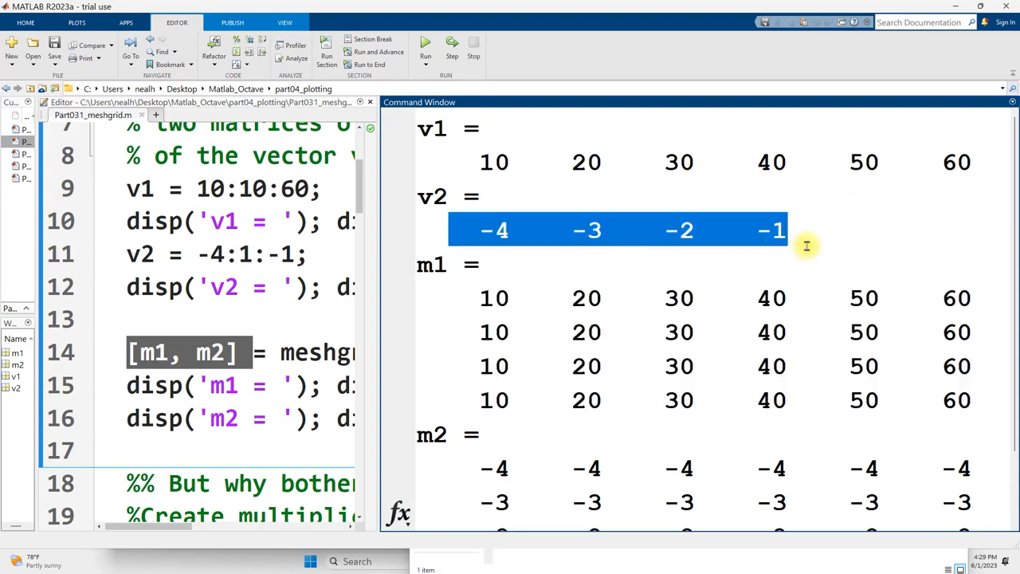
mouse_move(461, 199)
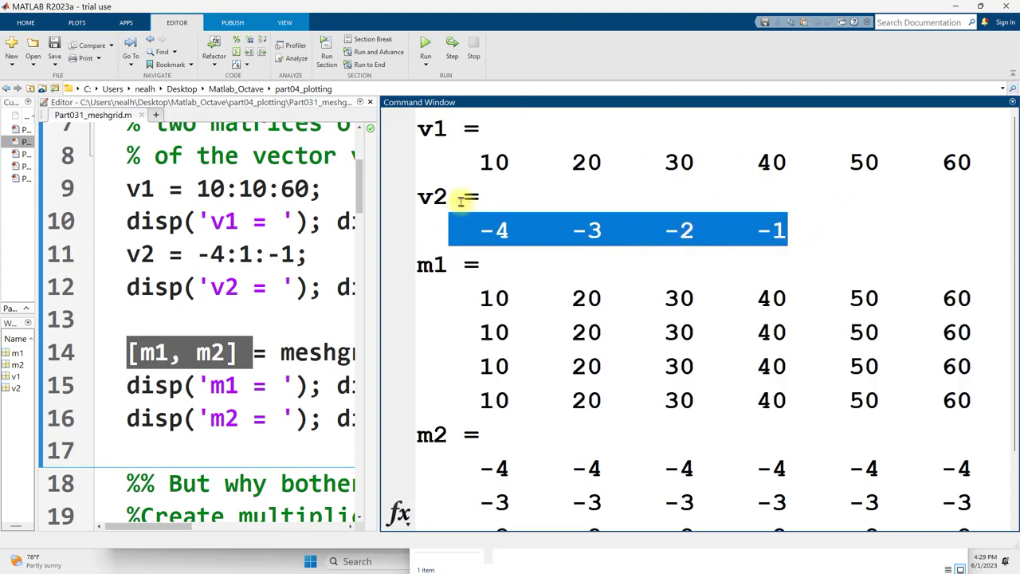
scroll("down", 3)
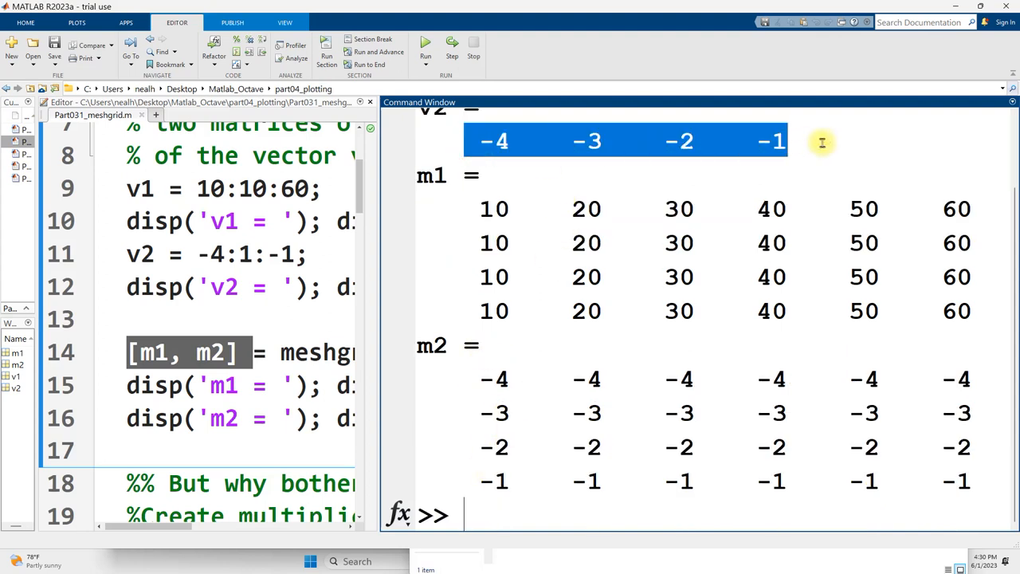
mouse_move(588, 151)
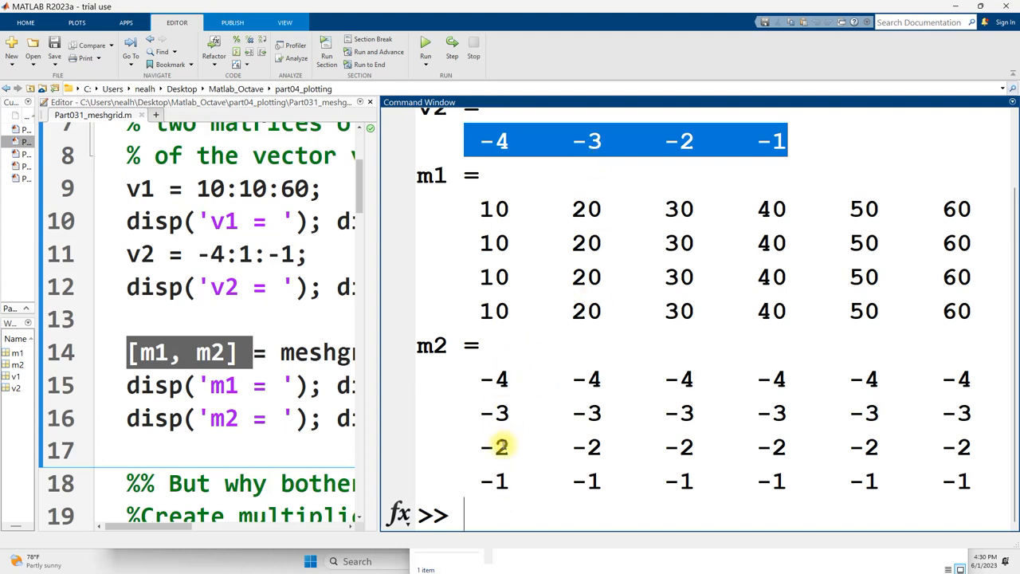
mouse_move(426, 141)
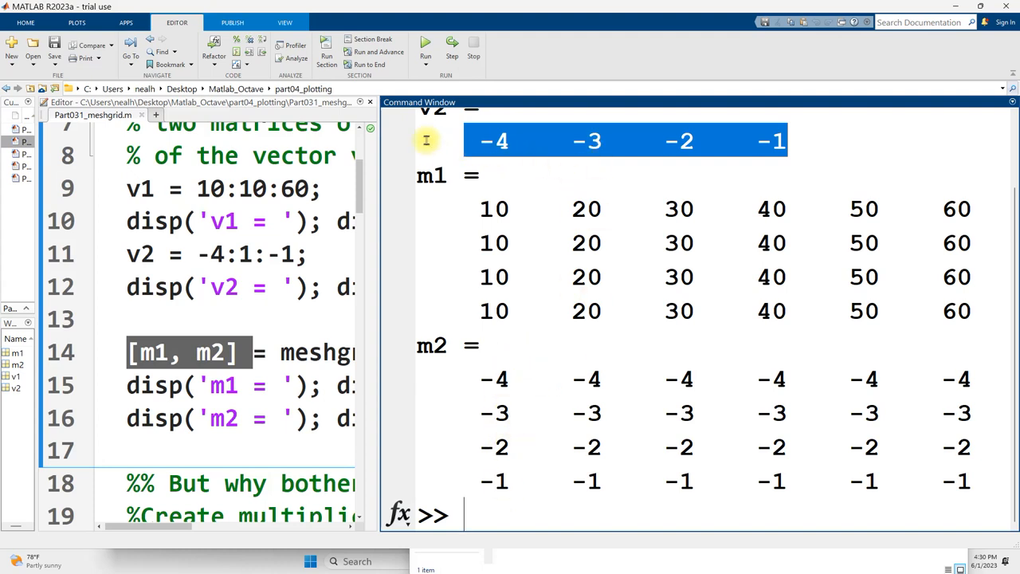
mouse_move(699, 146)
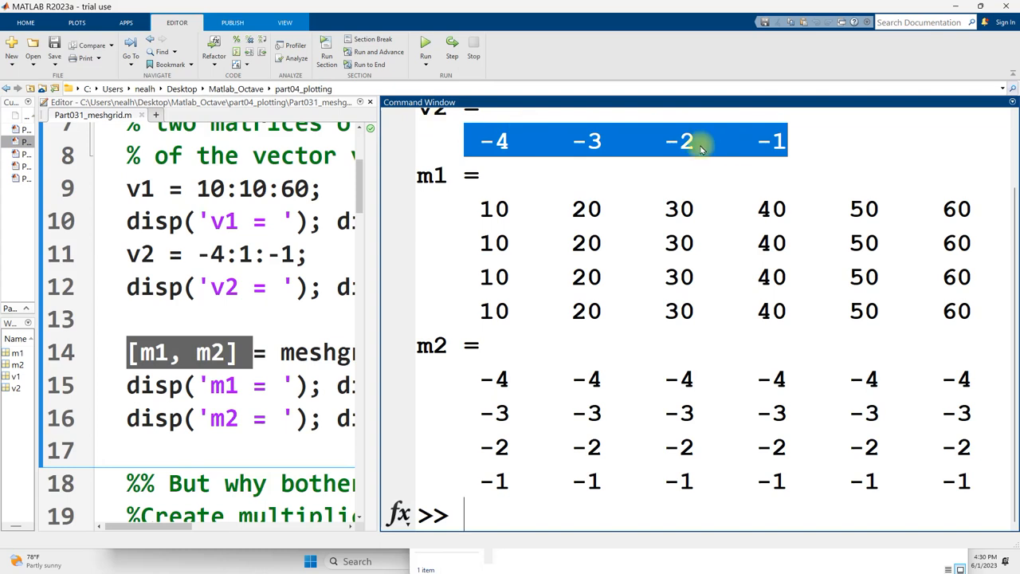
mouse_move(983, 476)
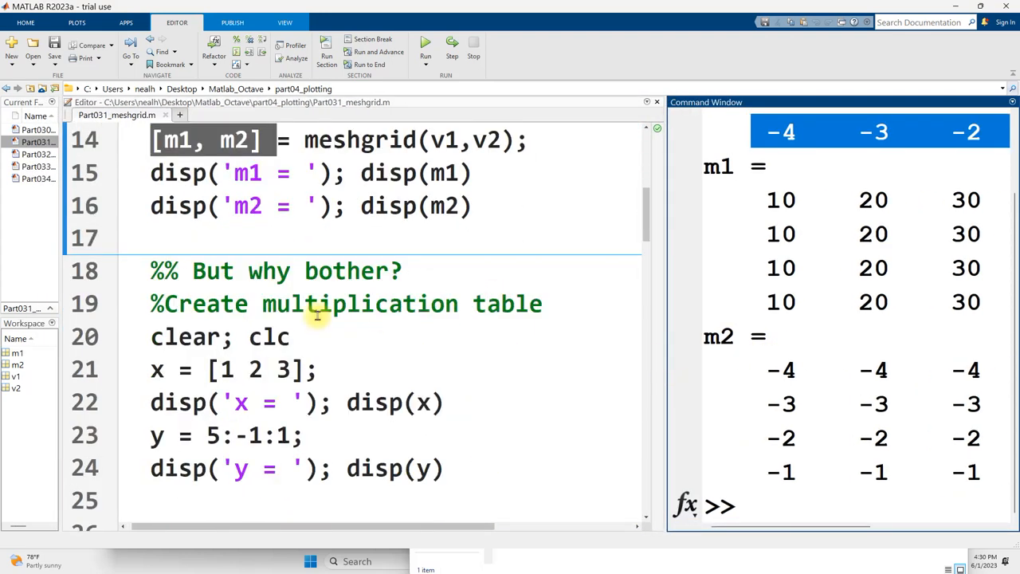
Scroll to the '%% But why bother?' multiplication-table section and widen the Command Window.
scroll("down", 3)
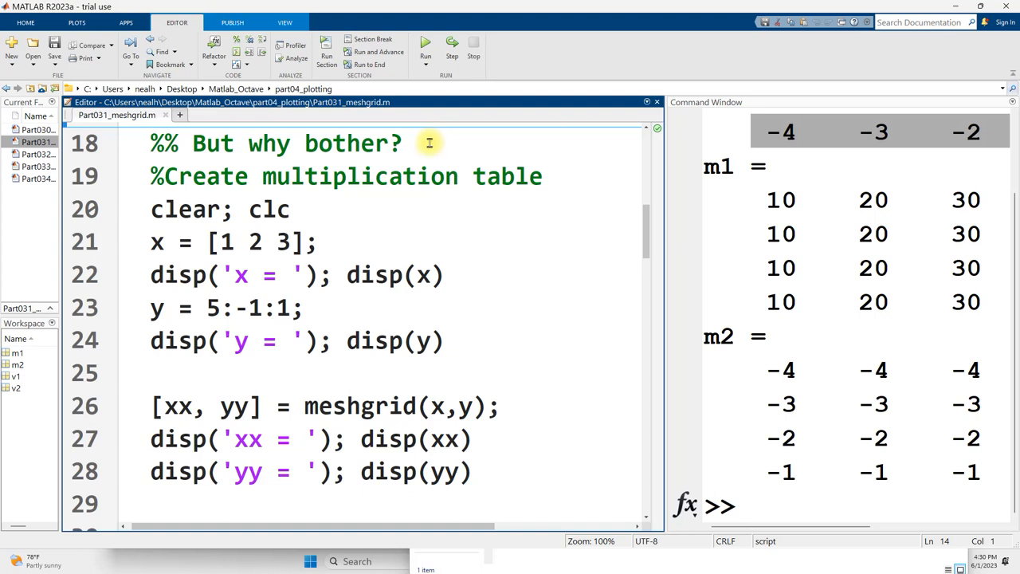
mouse_move(469, 266)
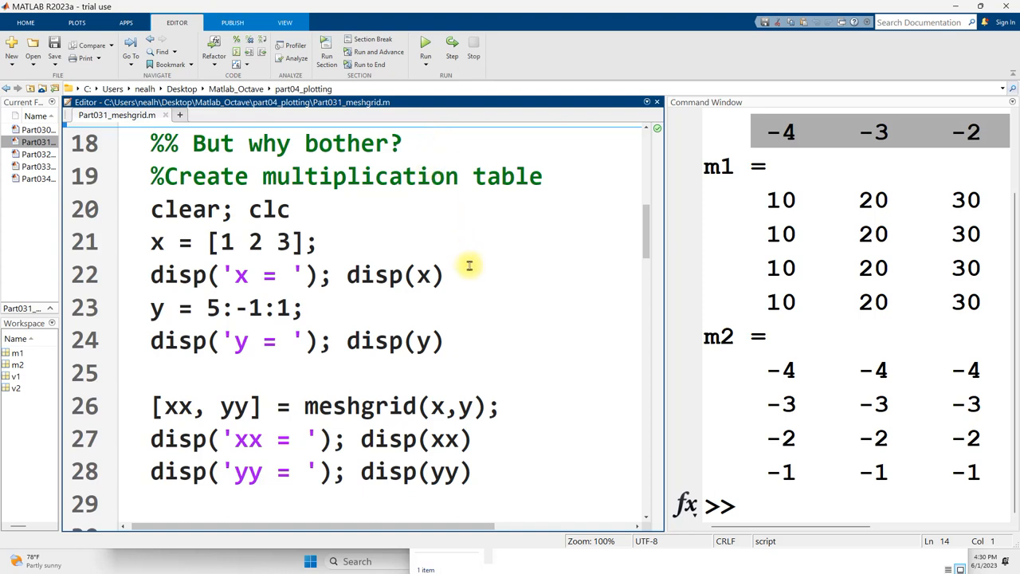
left_click_drag(263, 176, 541, 176)
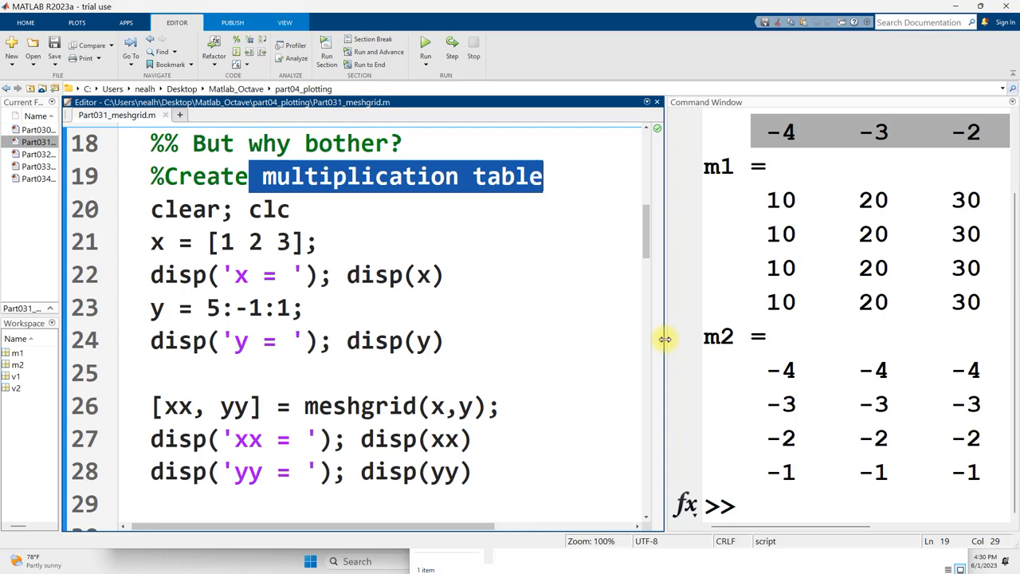
left_click_drag(665, 339, 231, 338)
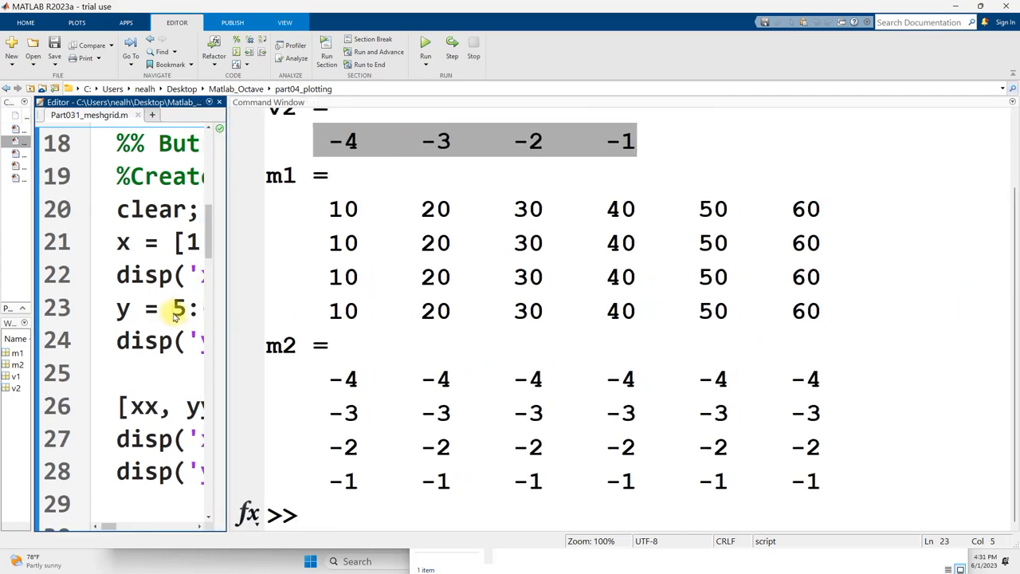
Run the multiplication-table section and highlight the [xx, yy] meshgrid outputs on line 26.
left_click(424, 44)
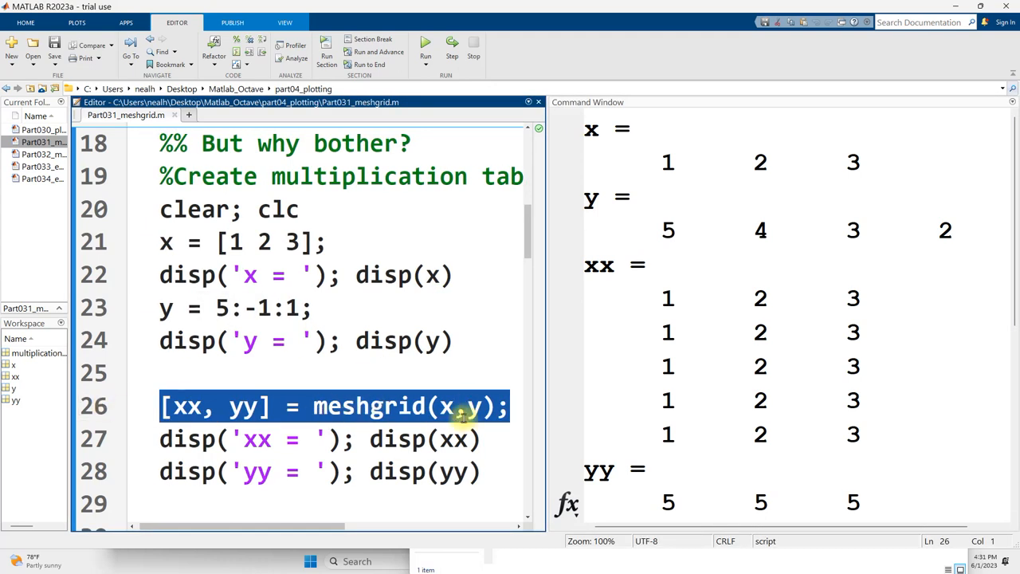
left_click(273, 406)
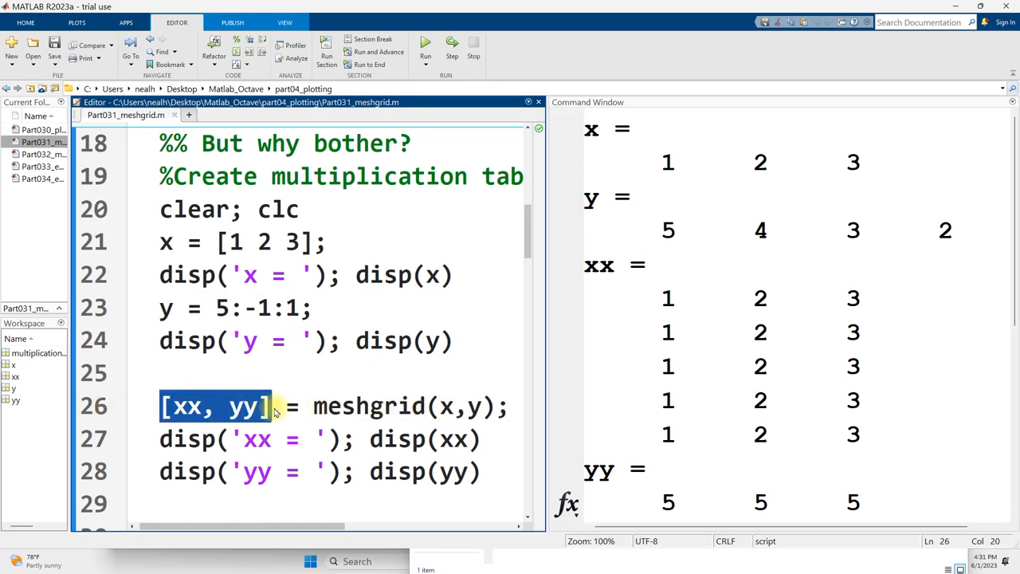
double_click(362, 407)
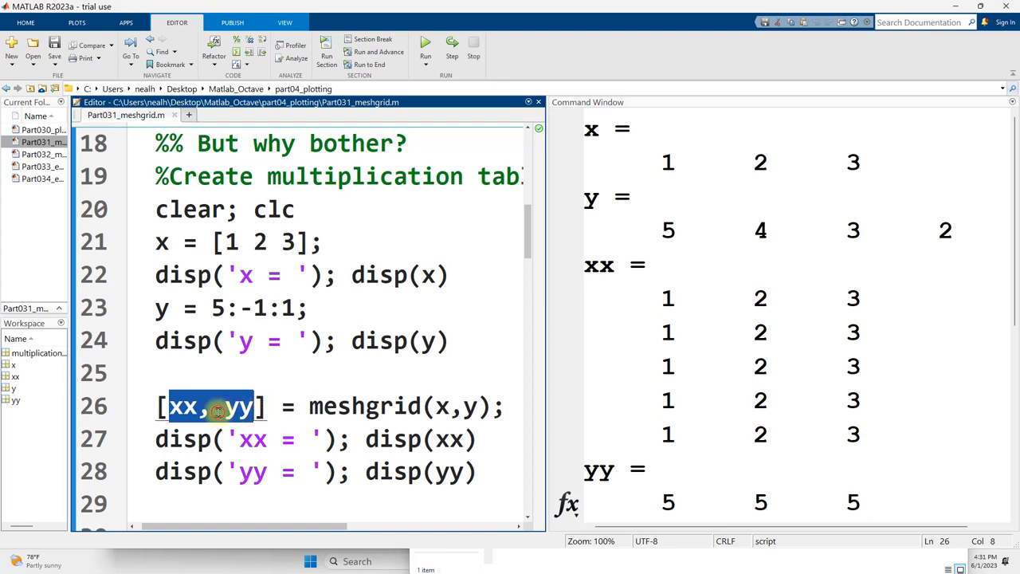
left_click(183, 407)
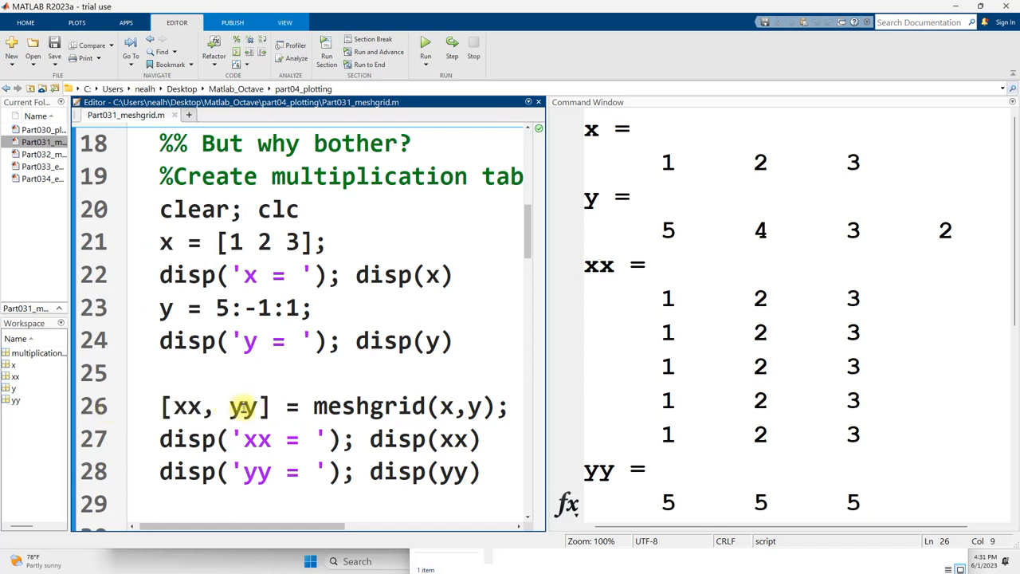
Pick out yy and then xx in the output pair and scroll through the printed grids.
double_click(248, 406)
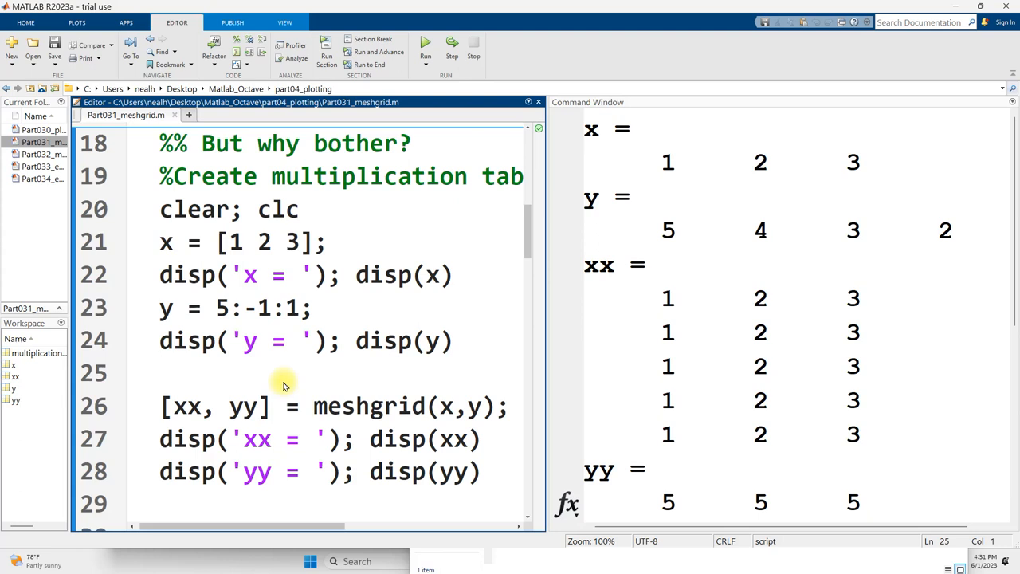
left_click(167, 373)
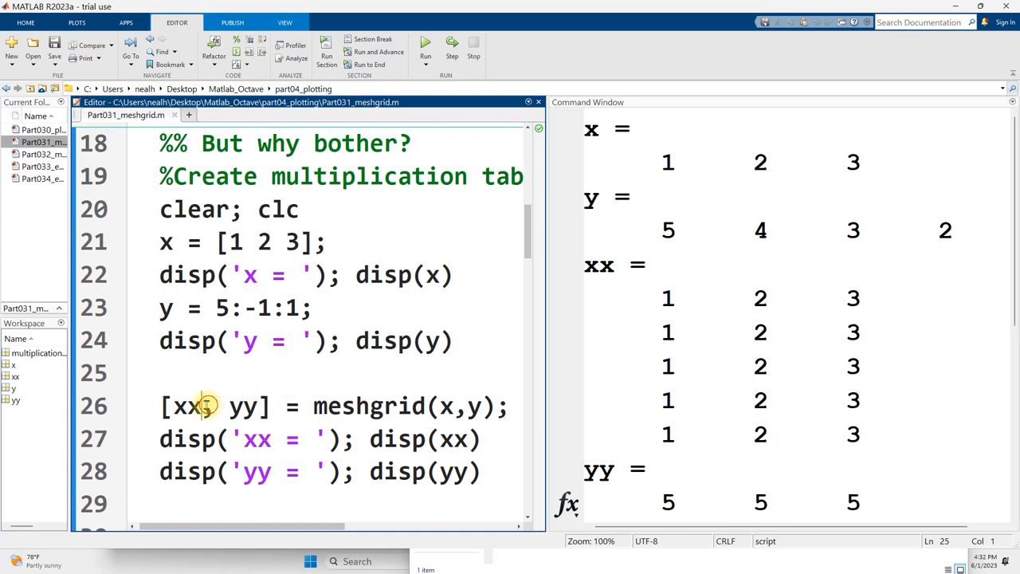
double_click(181, 407)
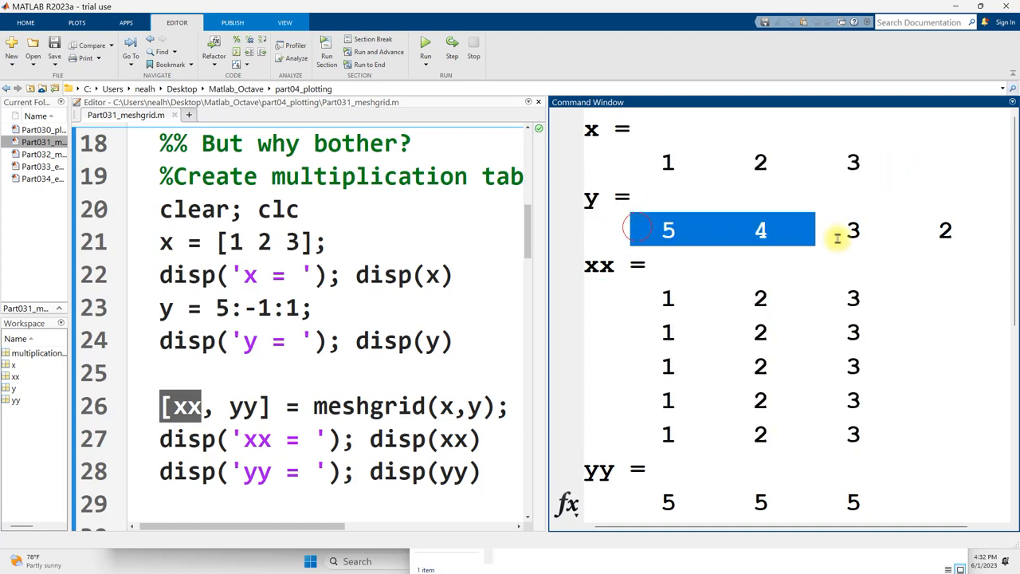
scroll("down", 3)
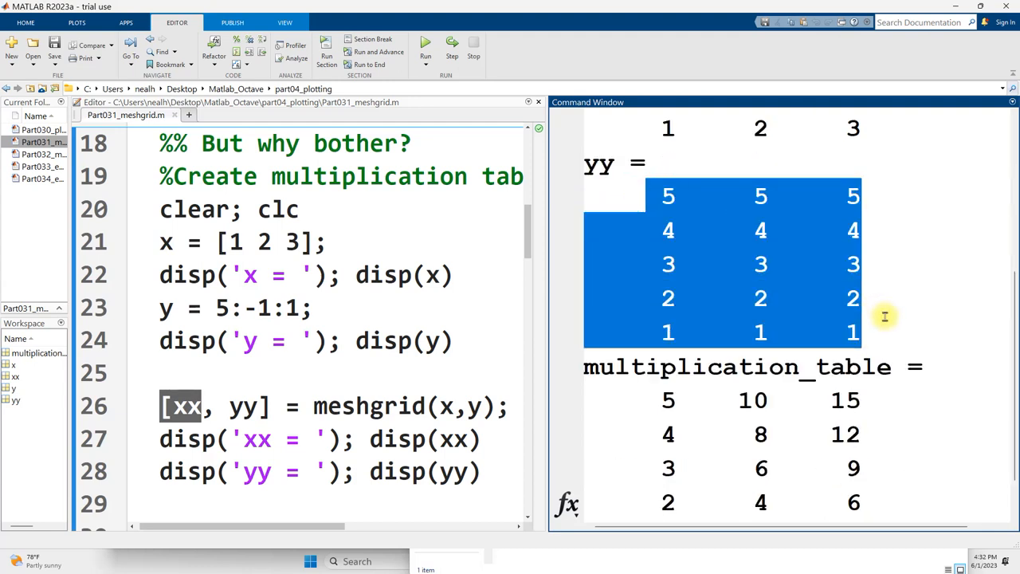
mouse_move(890, 321)
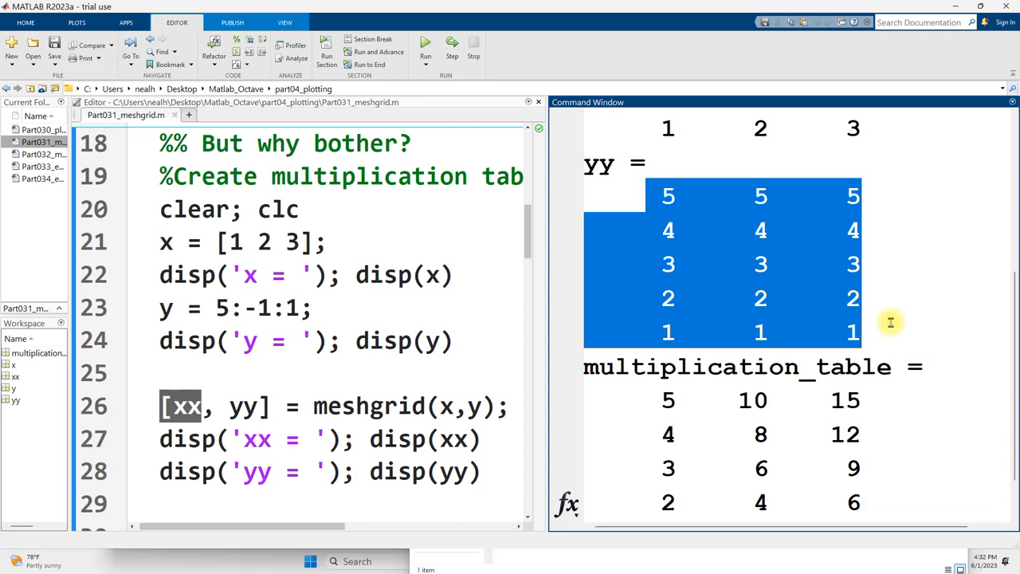
mouse_move(775, 297)
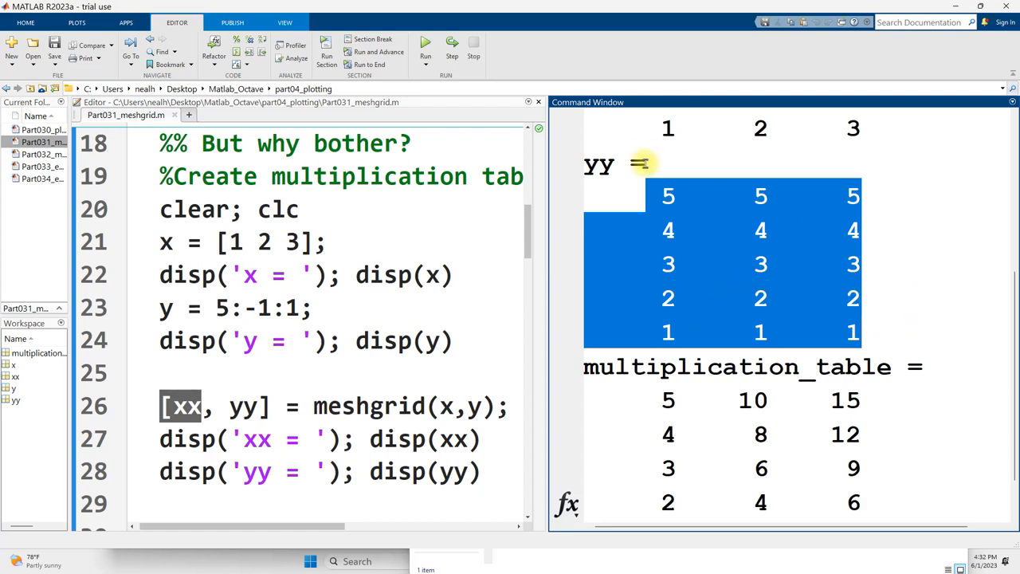
mouse_move(709, 257)
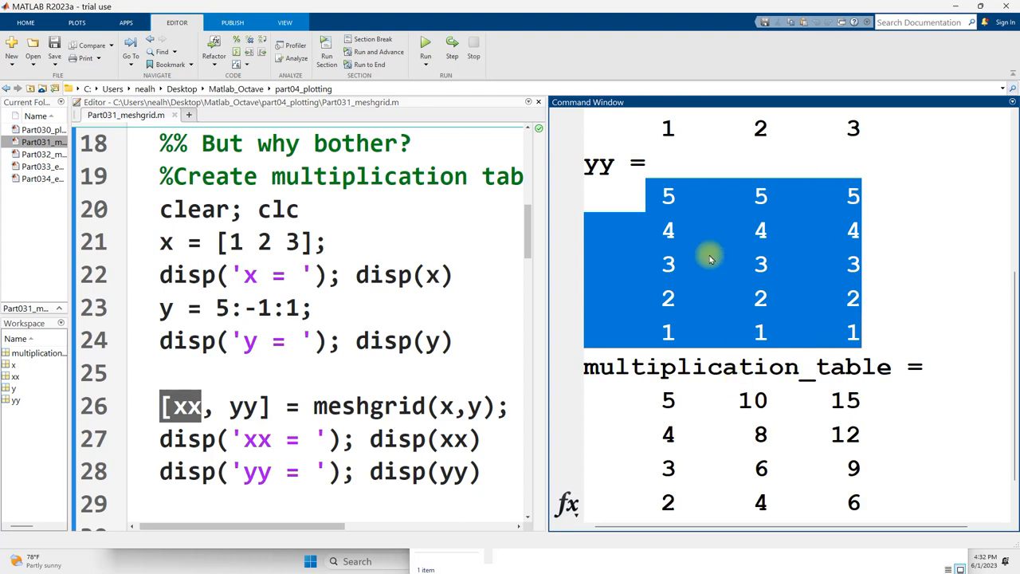
mouse_move(661, 200)
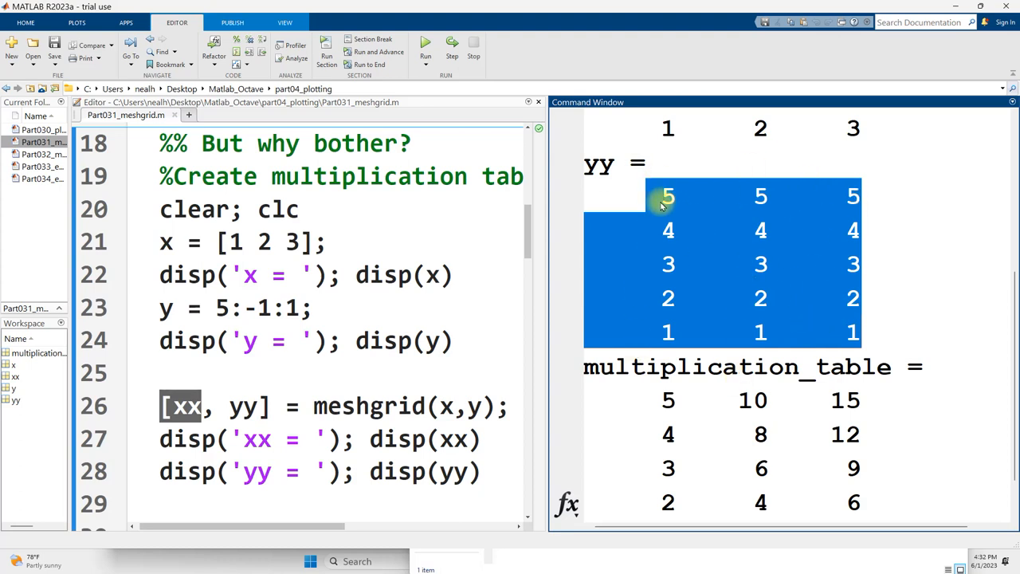
mouse_move(689, 271)
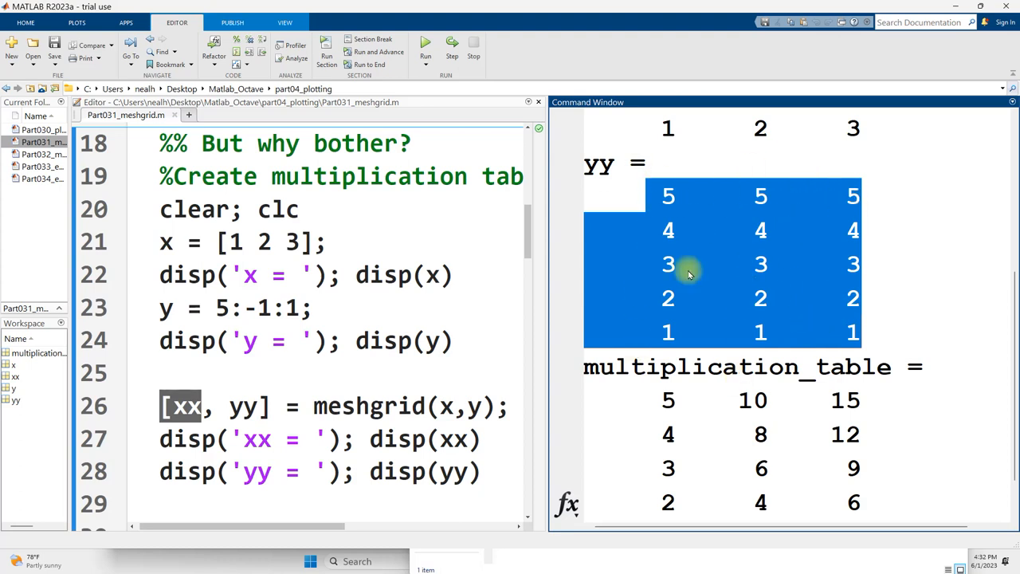
scroll("down", 3)
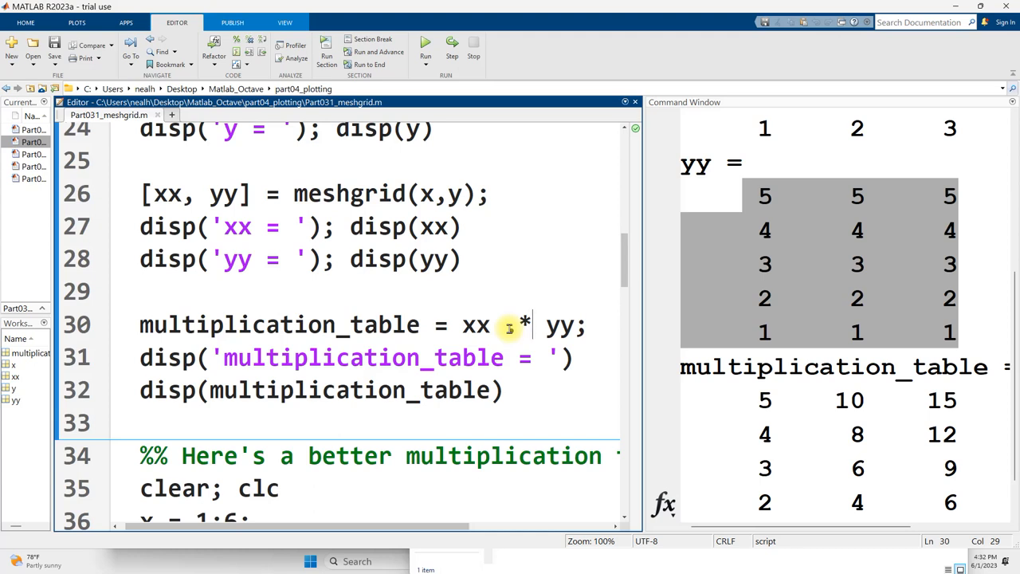
Change line 30 to element-wise xx .* yy and widen the Command Window for the output.
type(".")
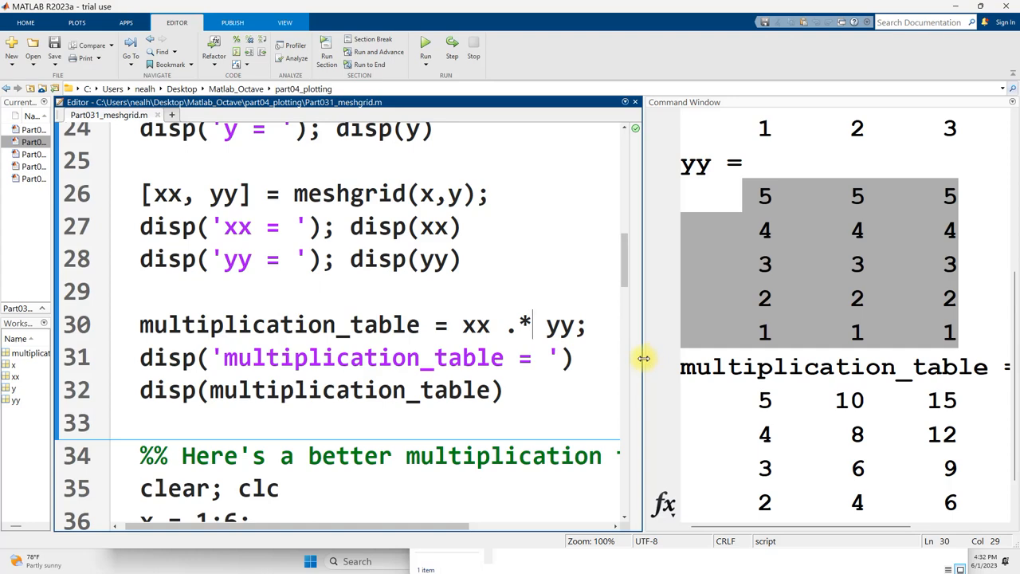
left_click_drag(643, 358, 468, 344)
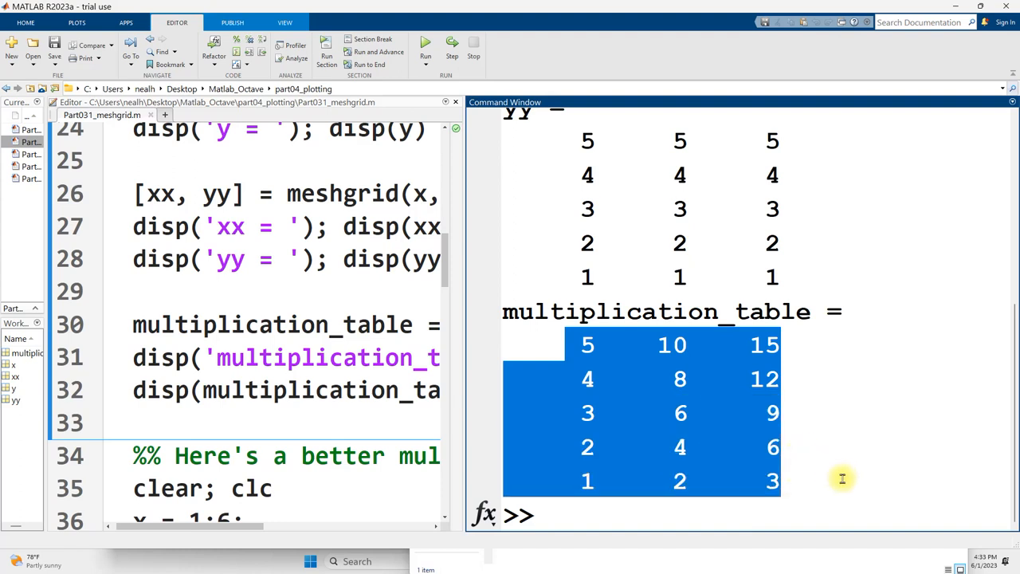
left_click(839, 476)
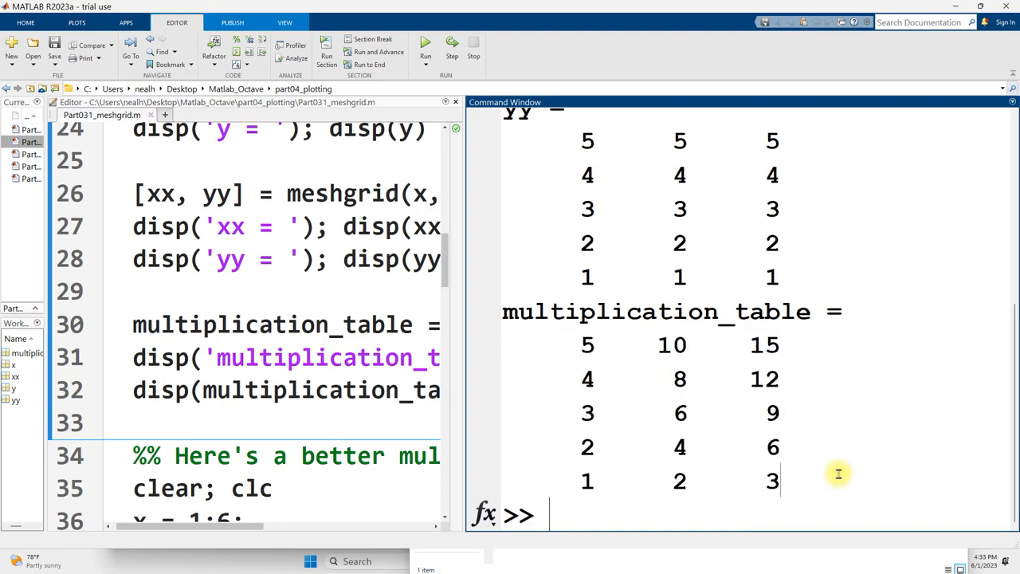
mouse_move(577, 124)
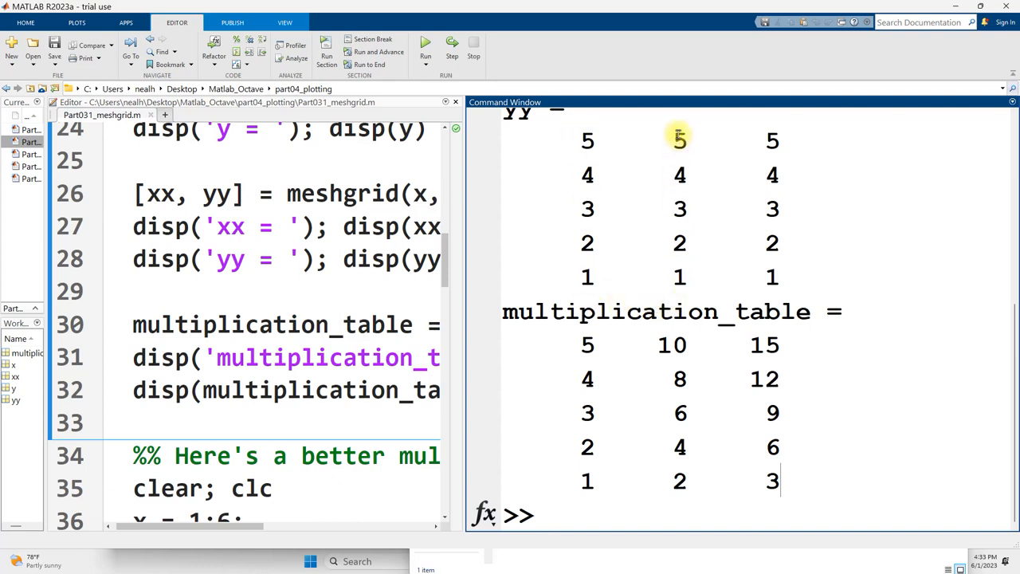
mouse_move(772, 208)
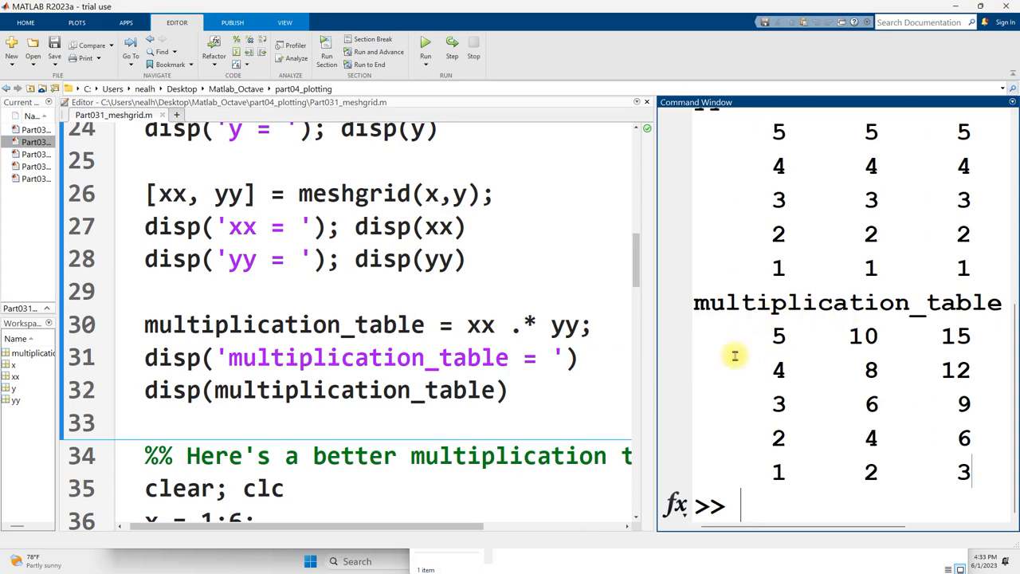
scroll("down", 3)
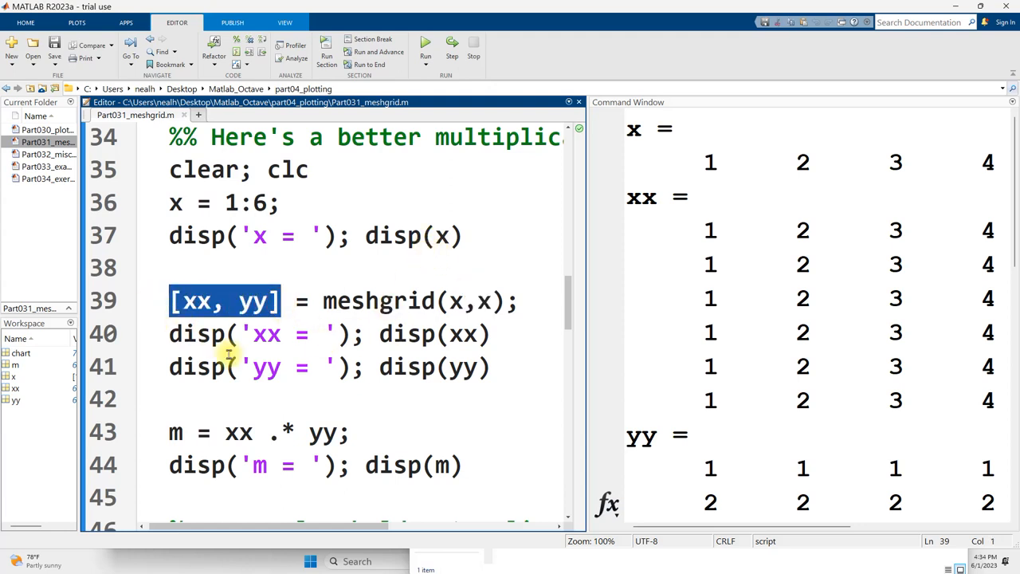
mouse_move(478, 367)
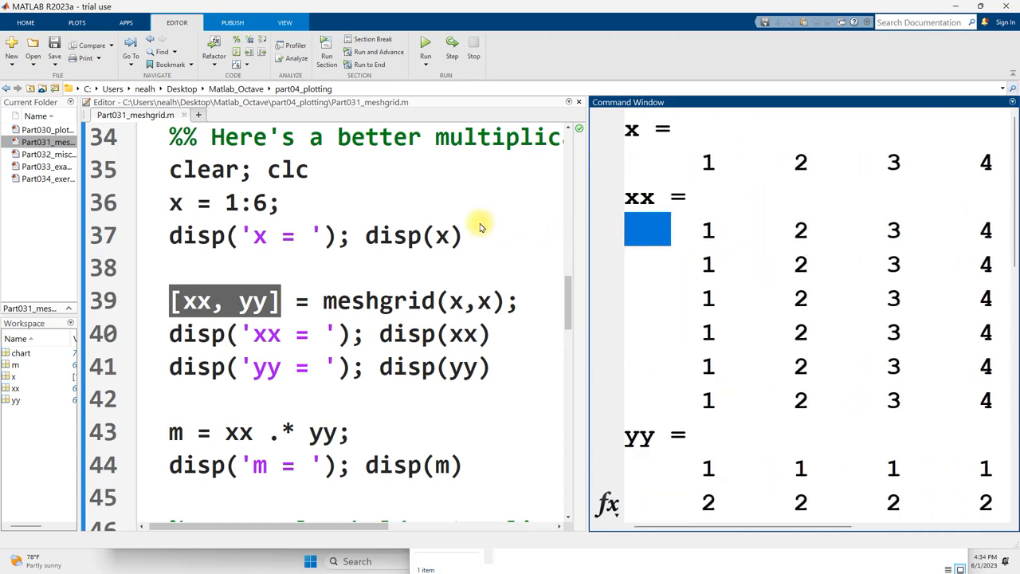
scroll("down", 3)
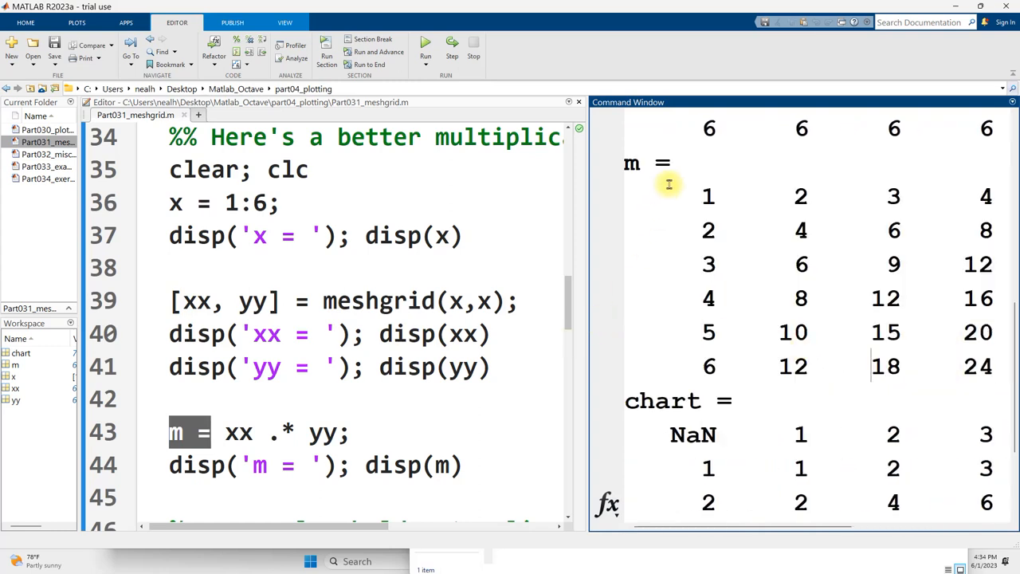
scroll("down", 3)
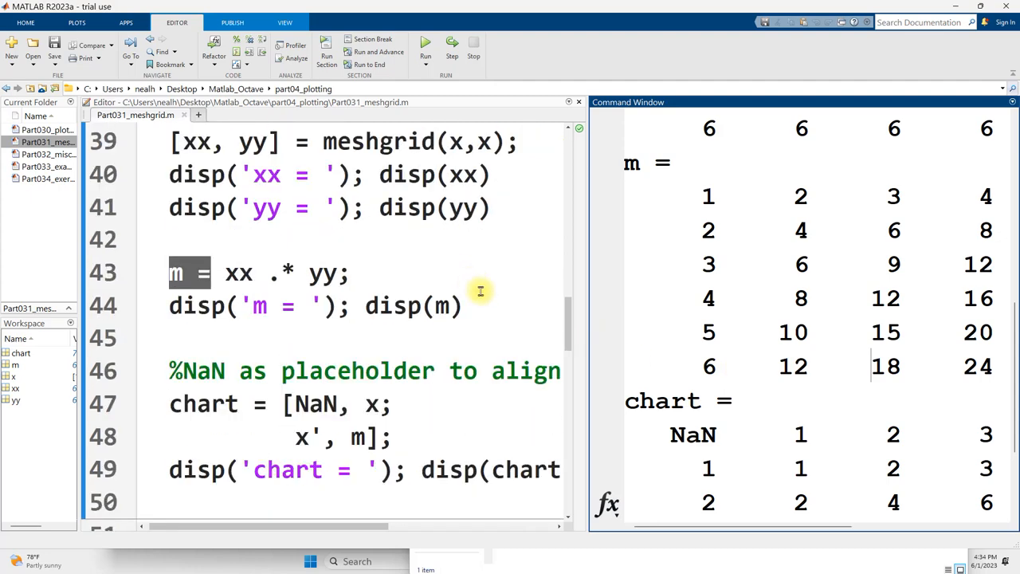
mouse_move(175, 407)
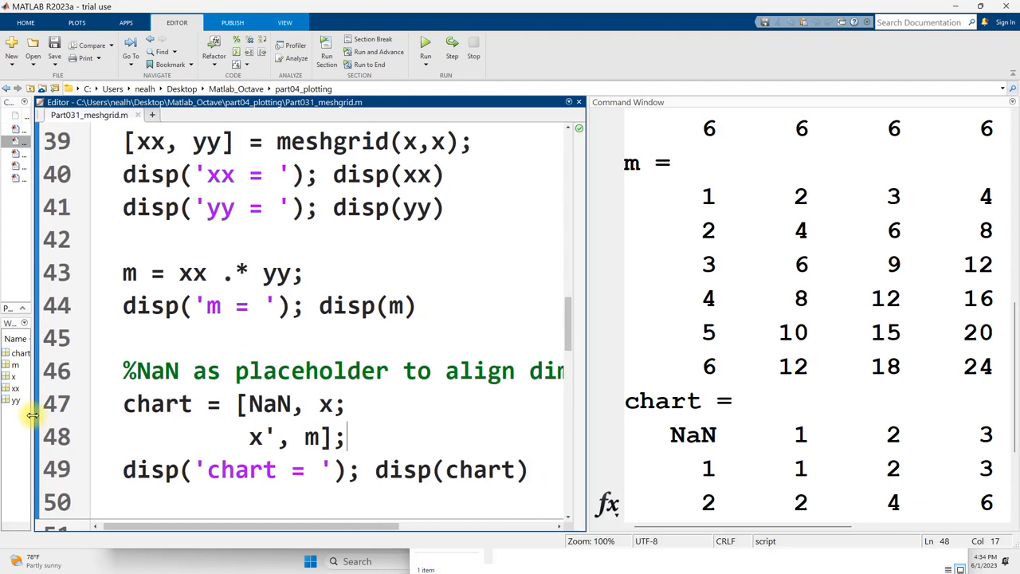
Widen the Command Window so all seven columns of the chart matrix fit.
left_click_drag(582, 383, 384, 382)
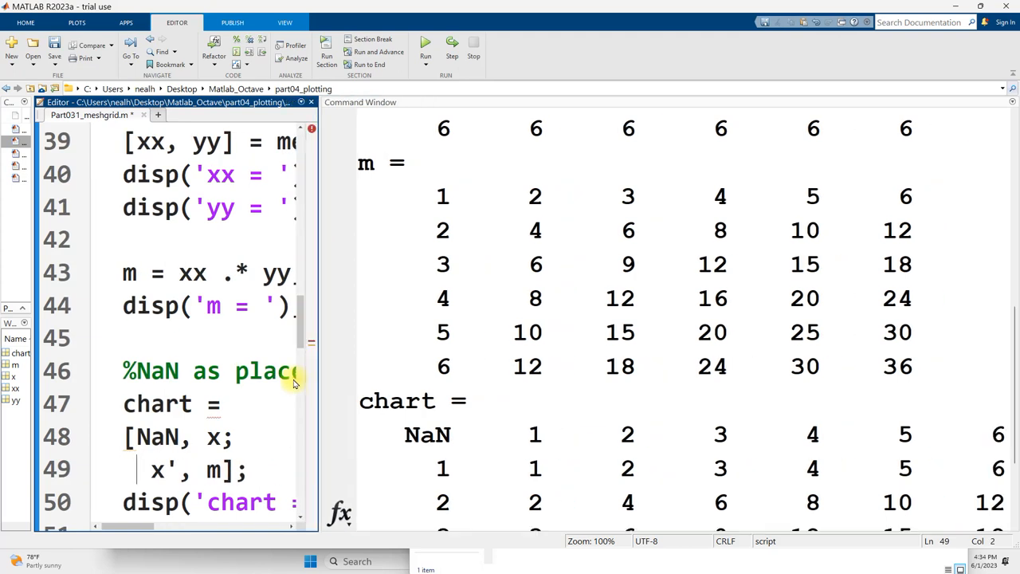
scroll("down", 3)
type(" .")
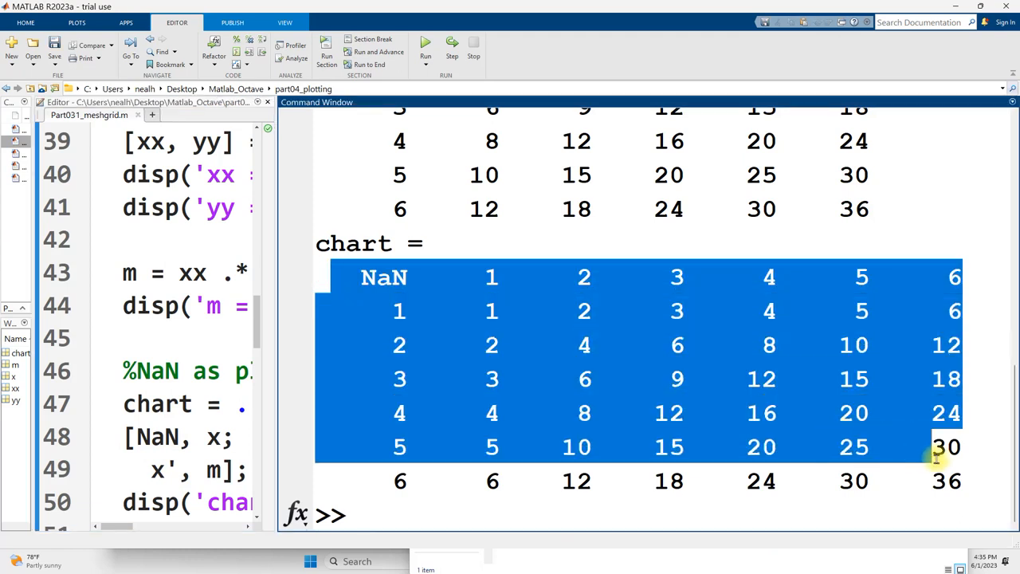
Pick out the NaN corner and the value 20 (5 times 4) in the chart output.
left_click(584, 311)
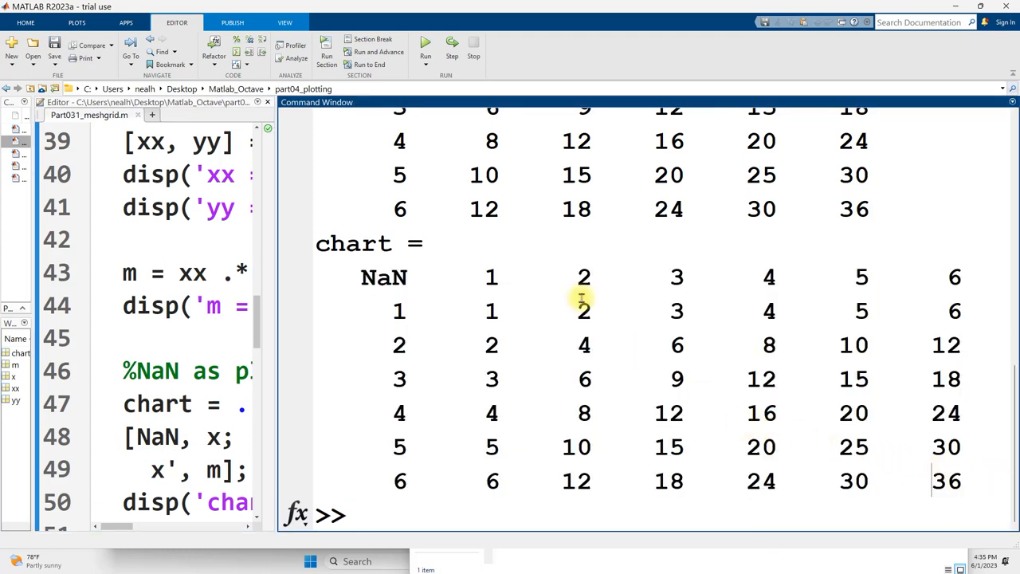
mouse_move(459, 271)
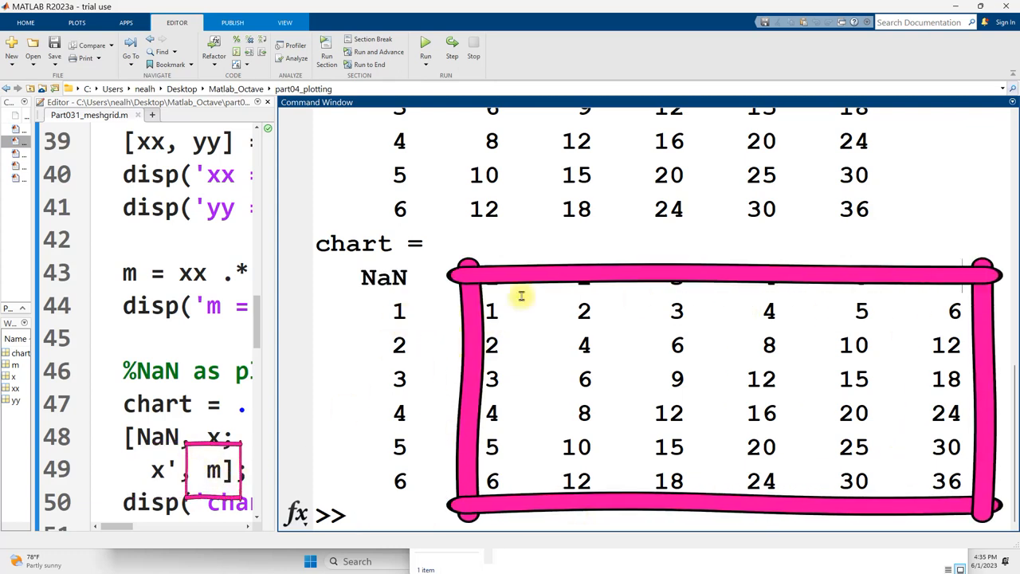
mouse_move(442, 303)
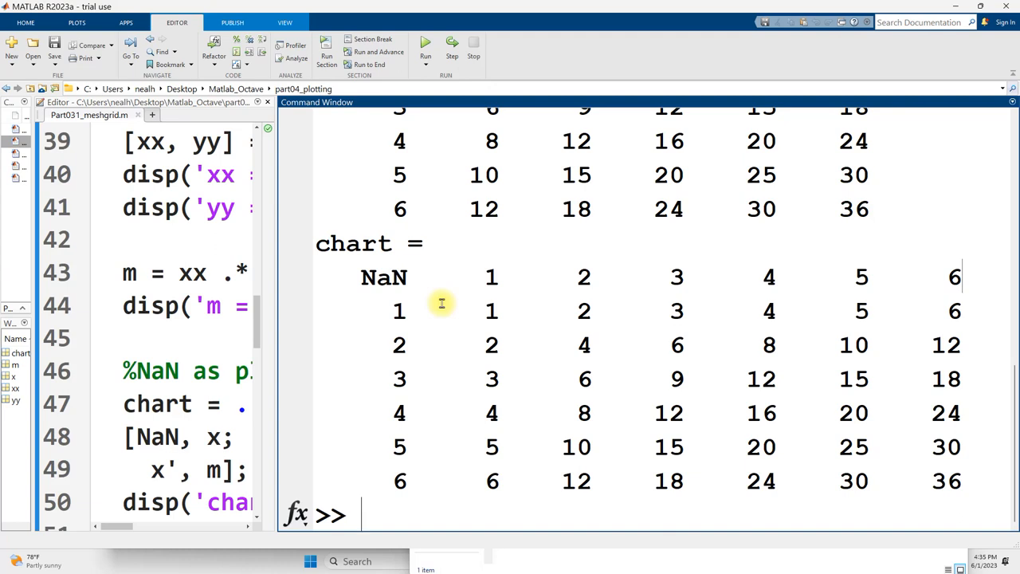
mouse_move(427, 277)
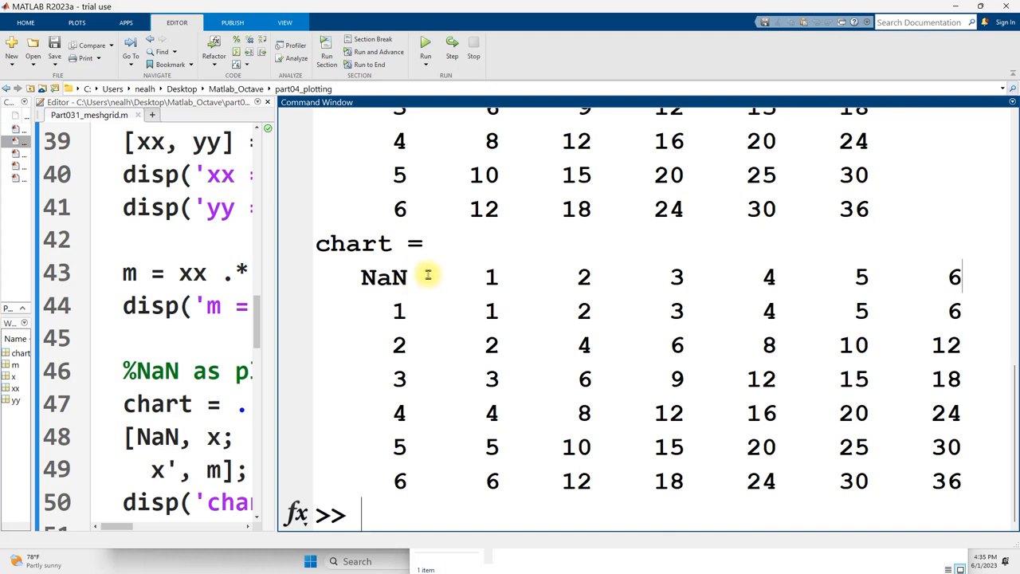
double_click(384, 277)
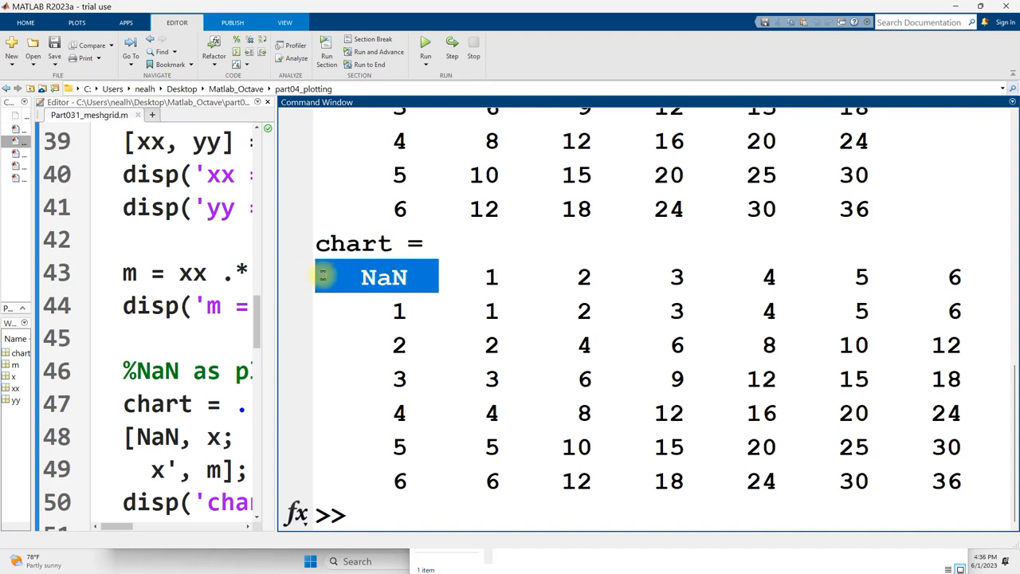
mouse_move(330, 287)
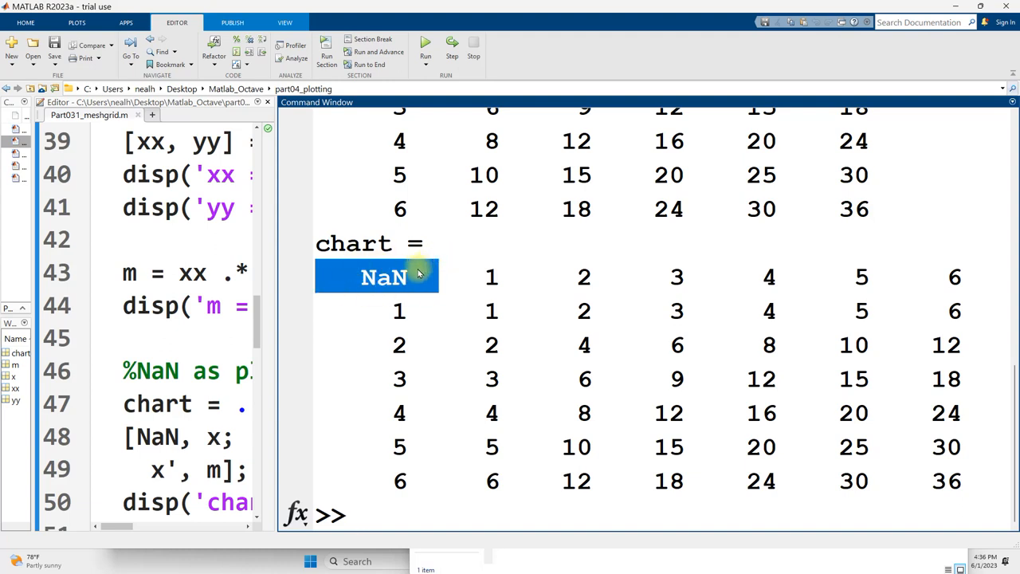
mouse_move(746, 273)
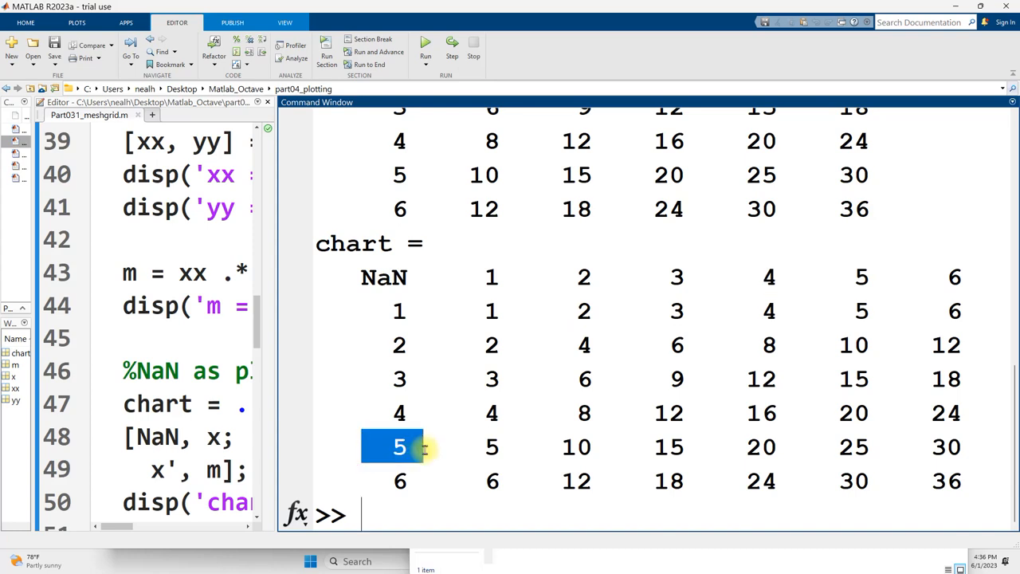
left_click(761, 446)
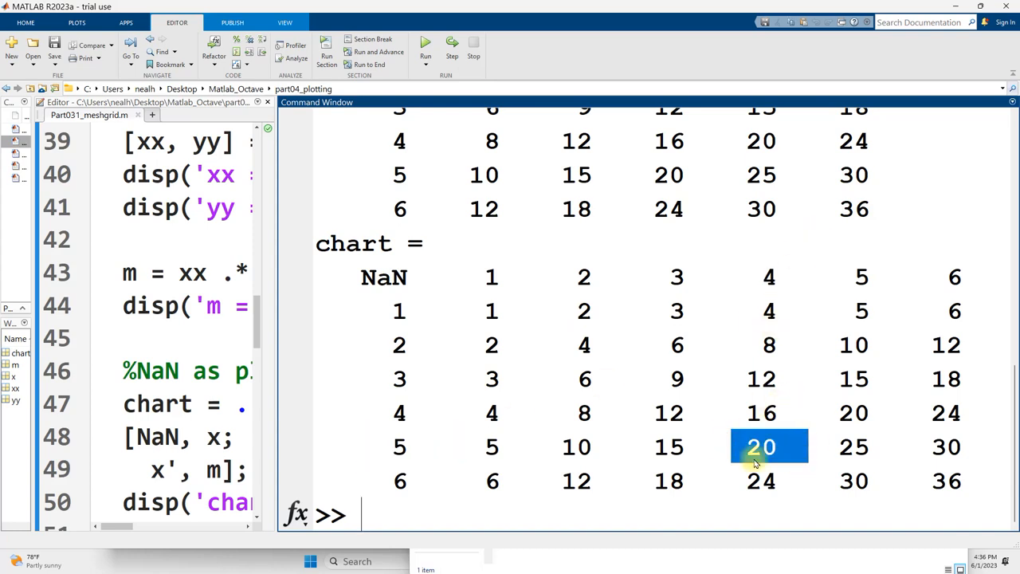
left_click(362, 277)
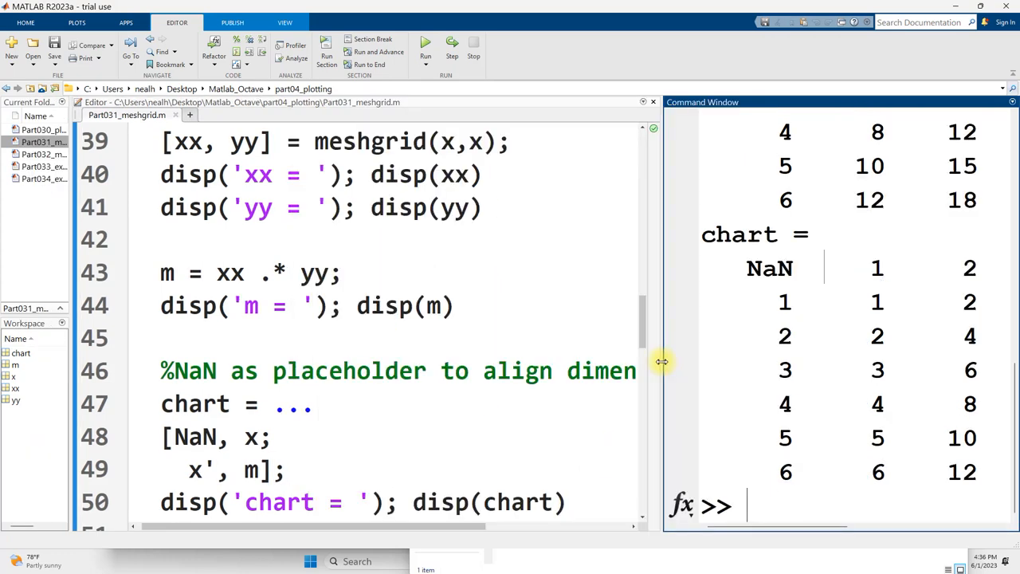
Scroll to the '%% Maybe you aren't convinced' section, widen the code and highlight 'all-combos'.
scroll("down", 3)
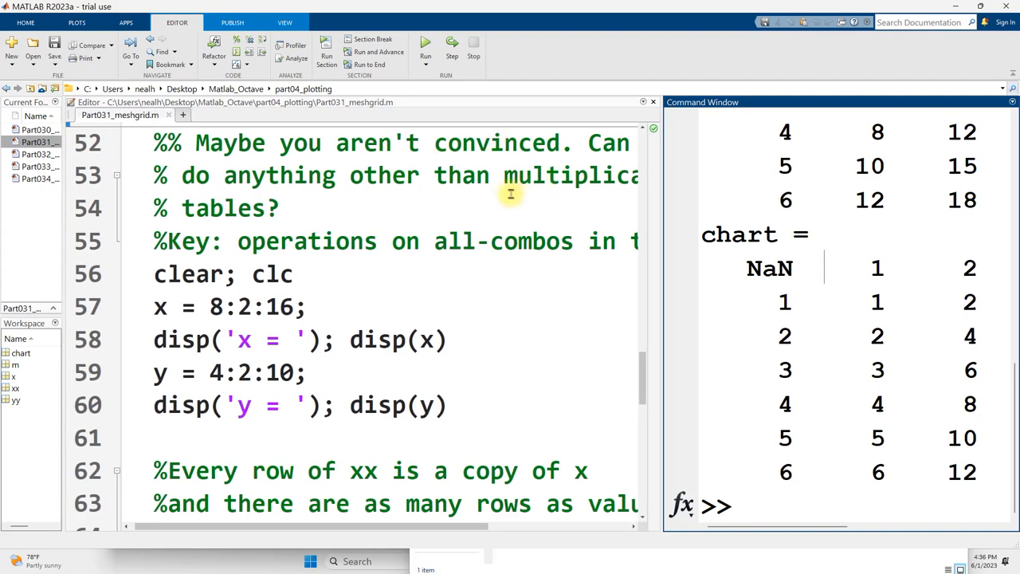
mouse_move(497, 205)
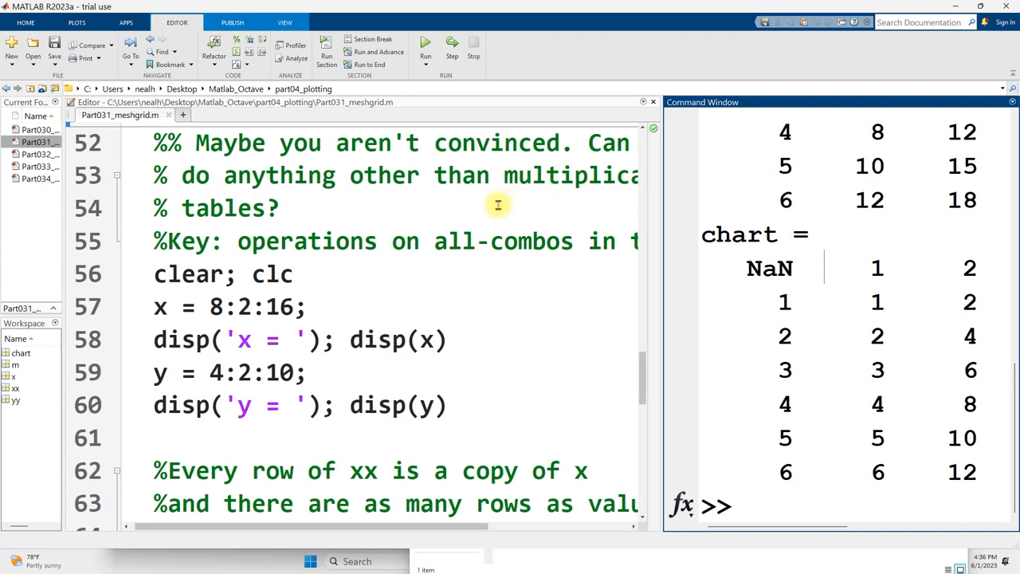
mouse_move(391, 292)
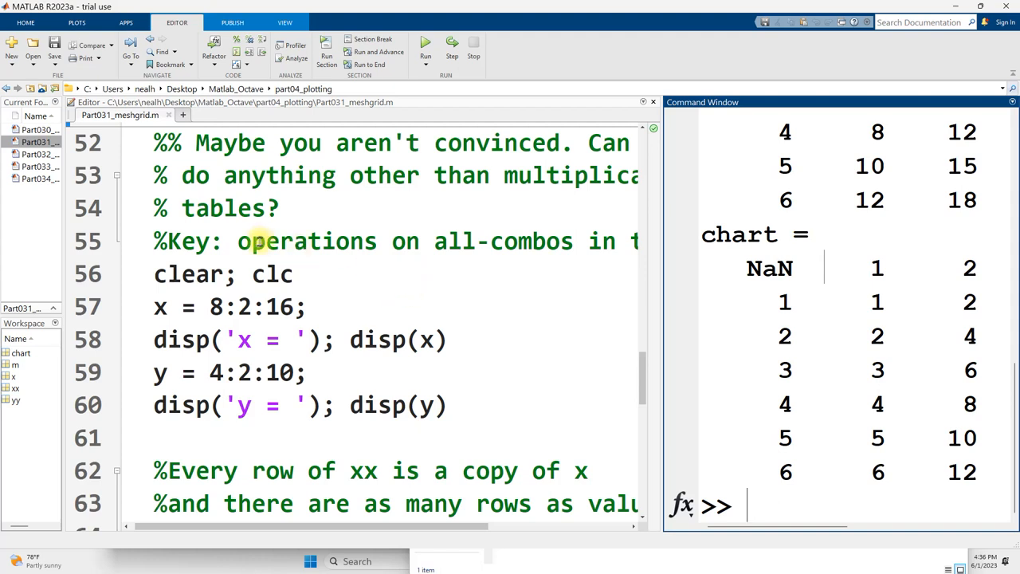
mouse_move(633, 297)
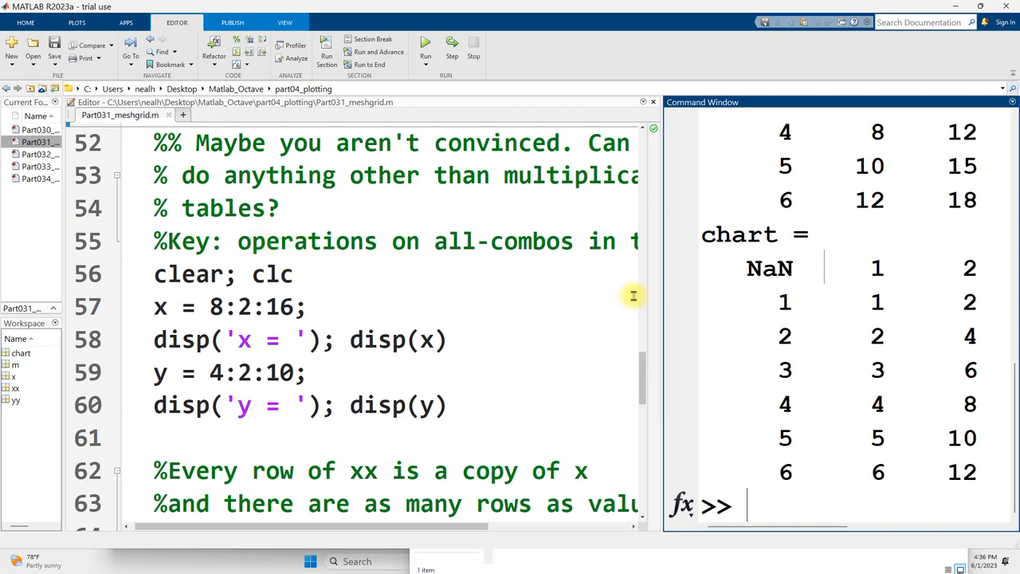
mouse_move(651, 301)
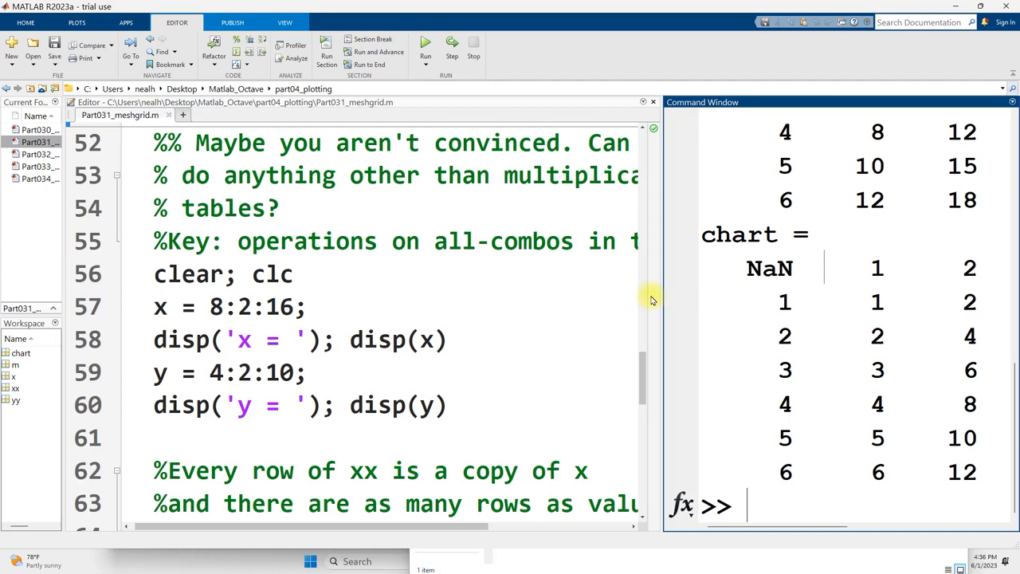
left_click_drag(653, 295, 789, 295)
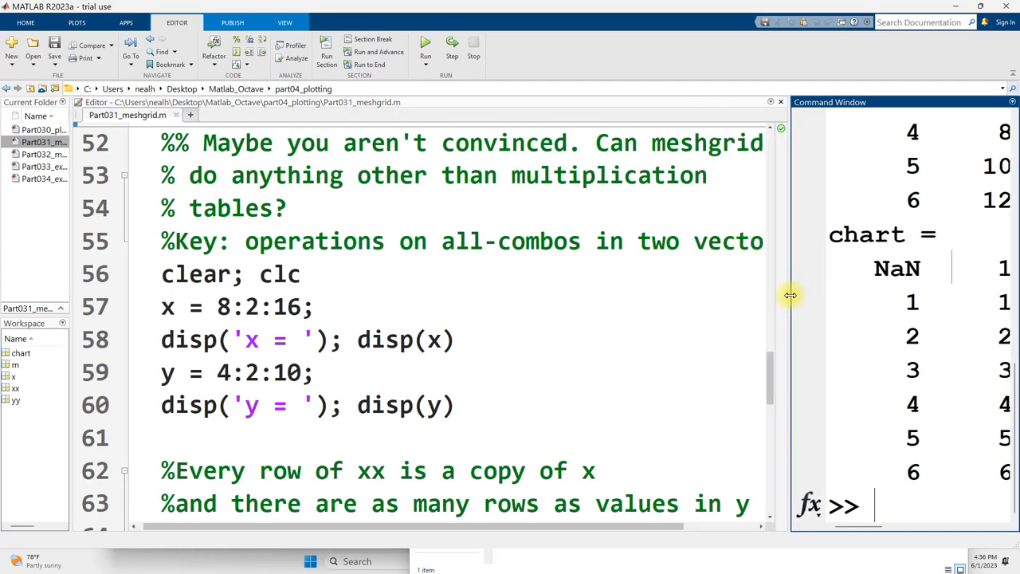
mouse_move(732, 291)
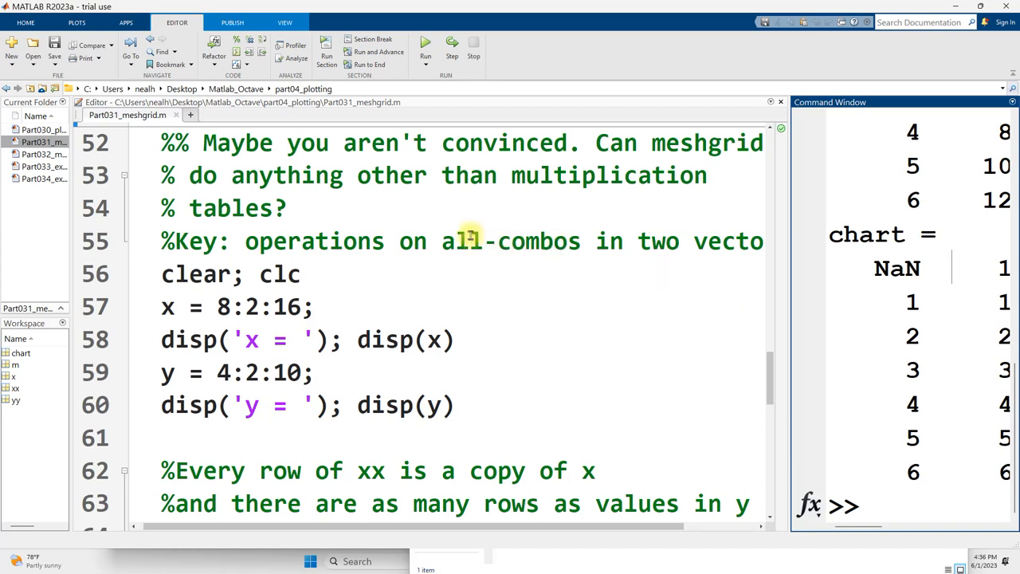
double_click(510, 241)
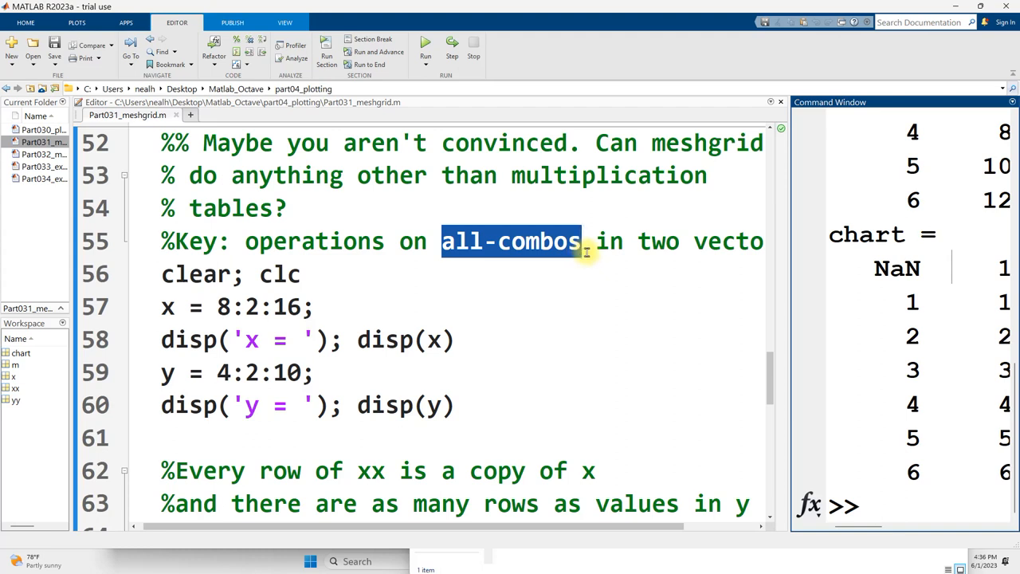
left_click(314, 306)
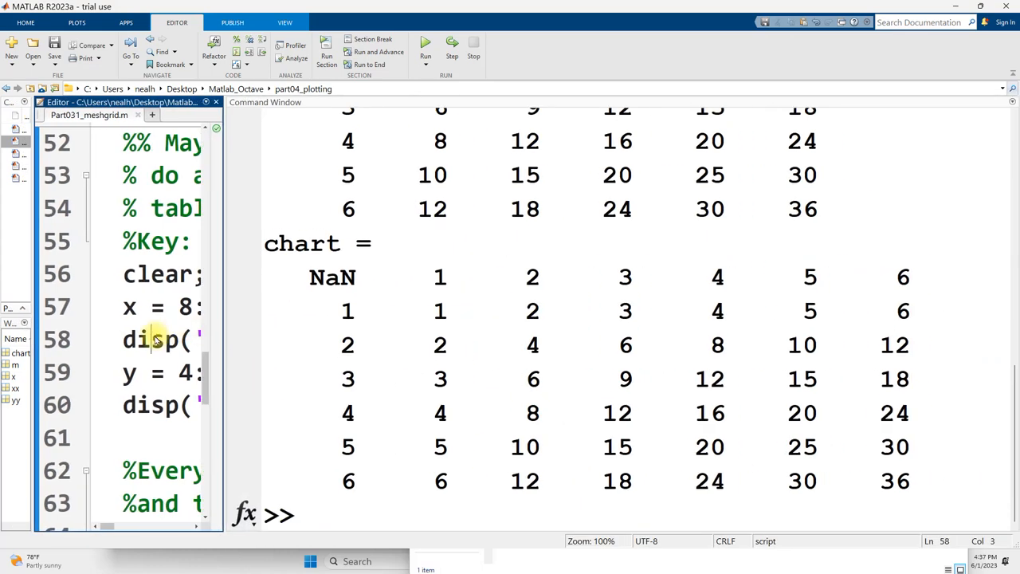
left_click(425, 40)
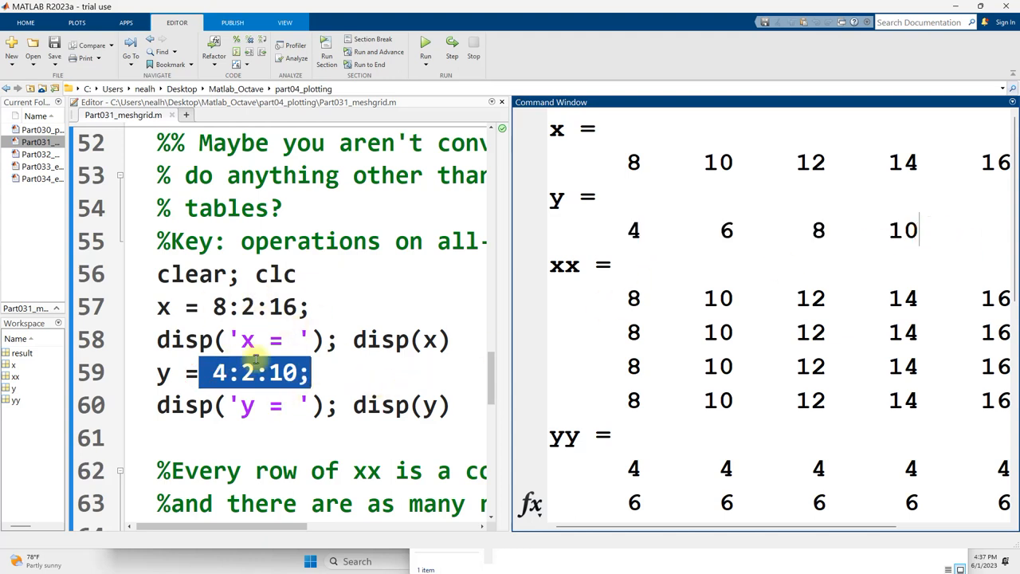
scroll("down", 3)
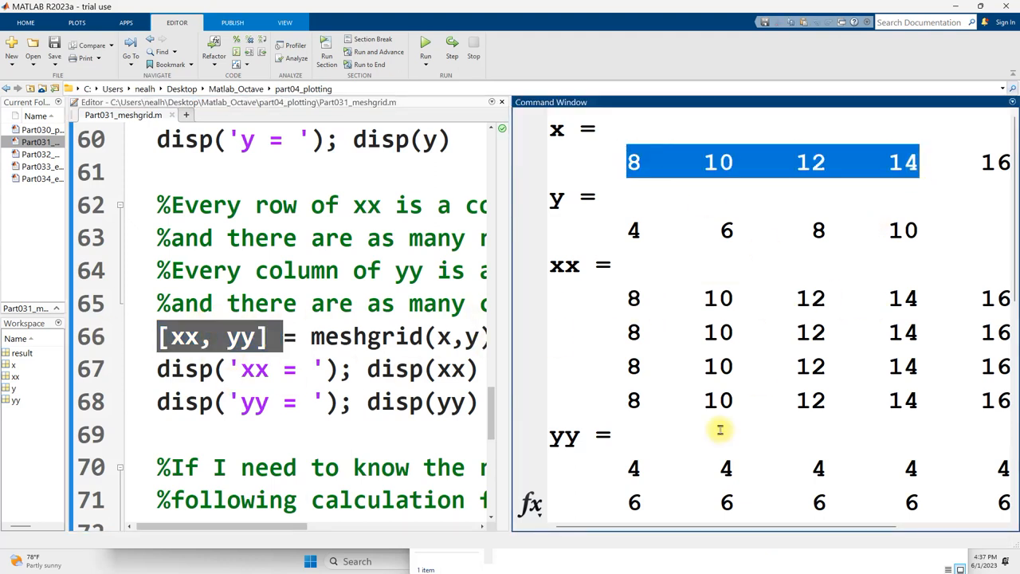
Scroll to result = round(sin(xx) + cos(yy)) on line 73, highlight sin(xx), and run the section.
scroll("down", 3)
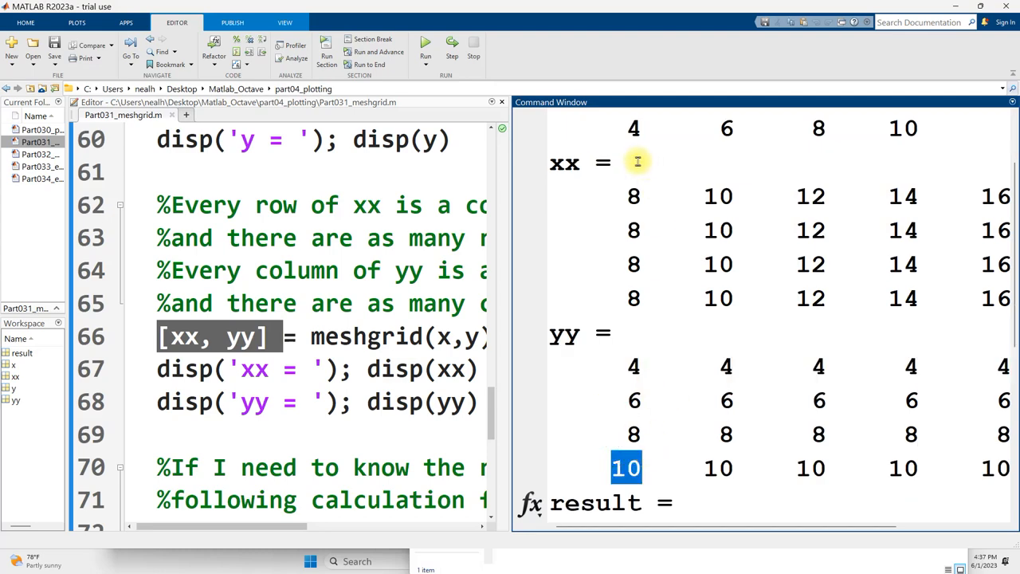
scroll("down", 3)
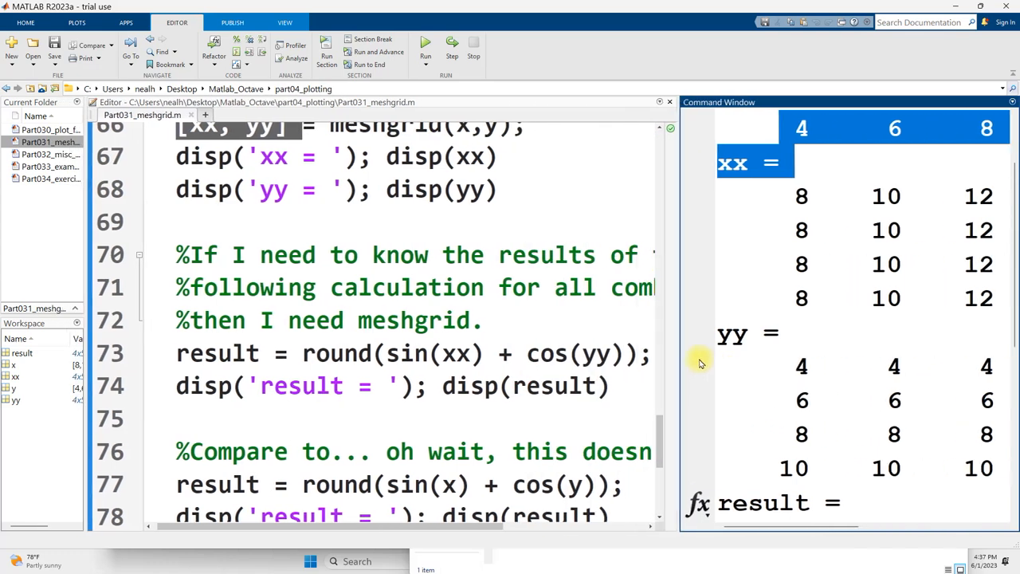
left_click(414, 353)
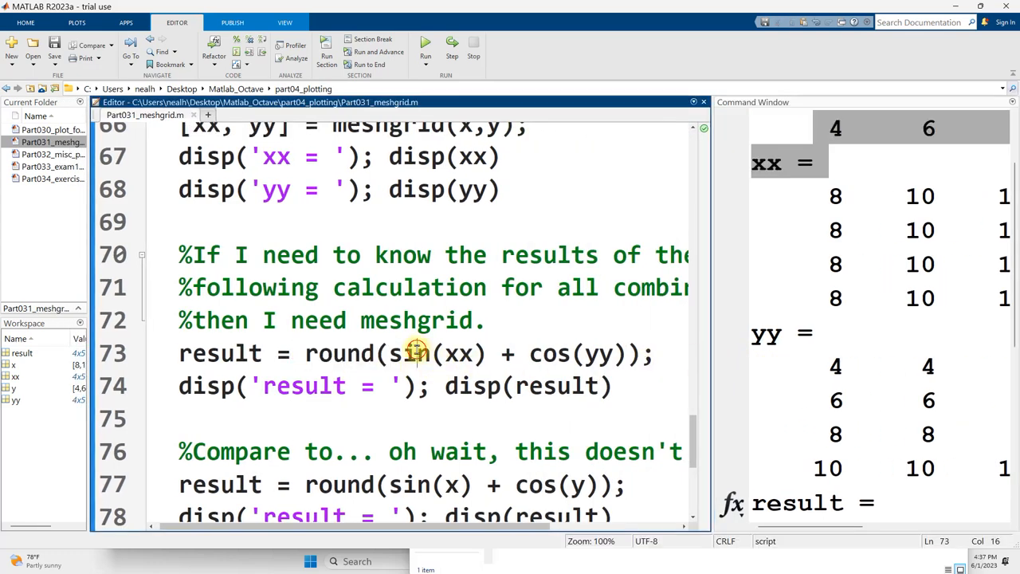
double_click(412, 353)
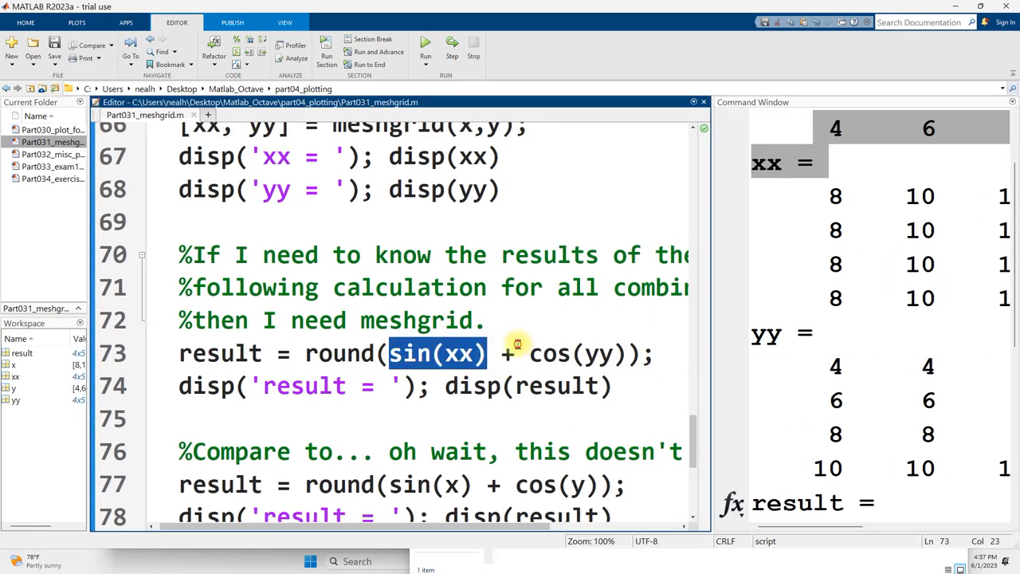
double_click(577, 353)
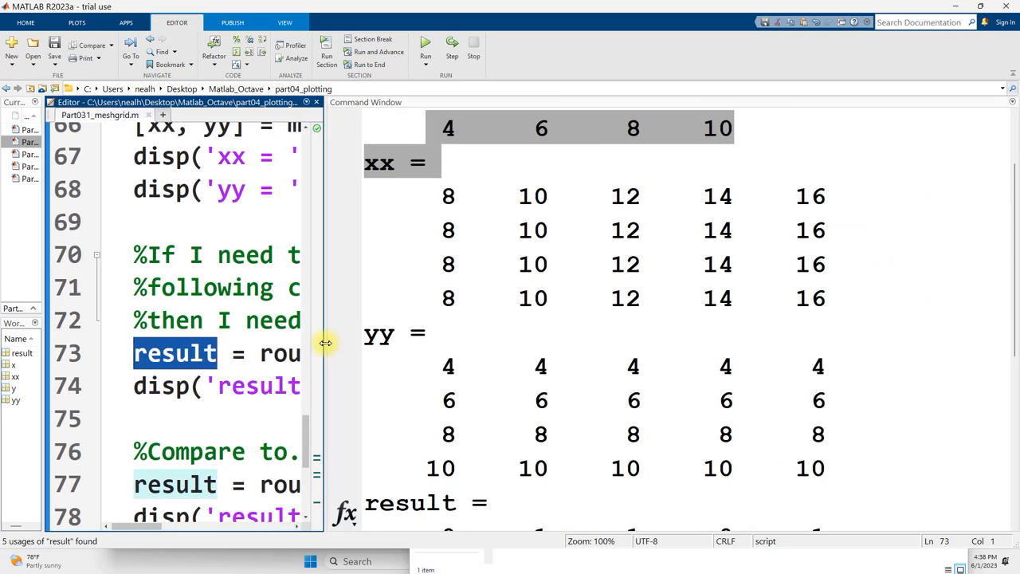
left_click(426, 46)
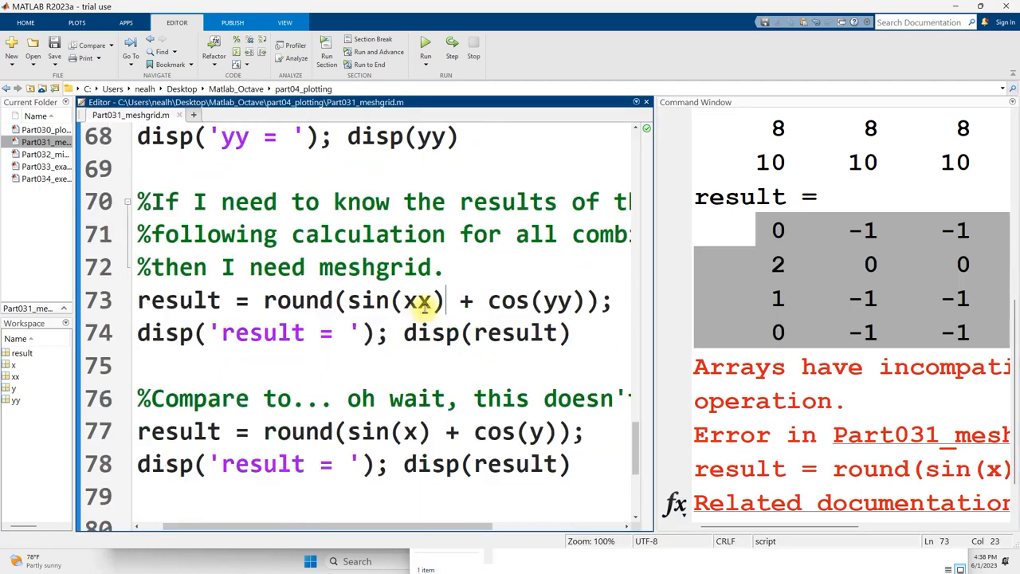
mouse_move(390, 431)
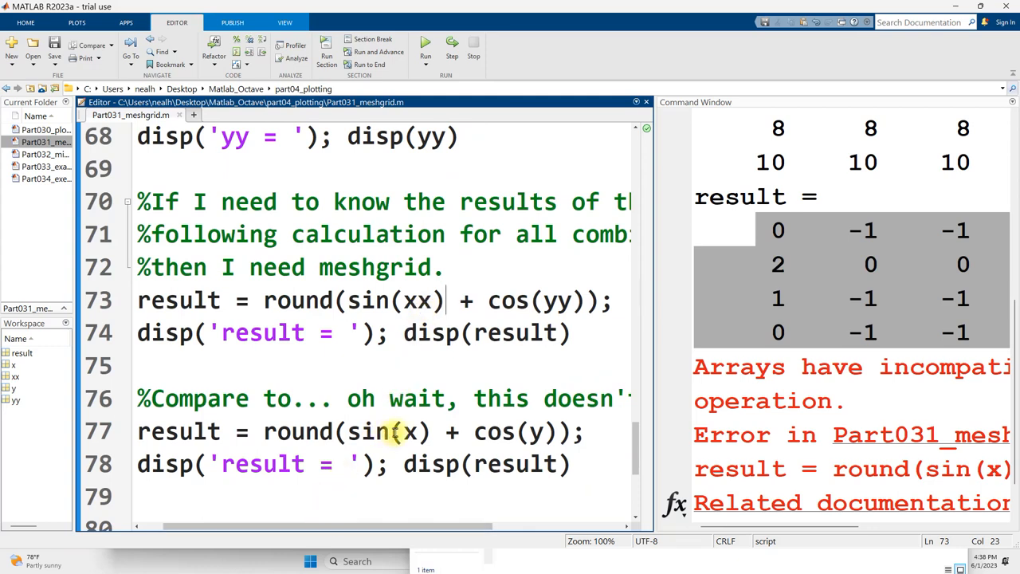
Highlight sin(x) in the comparison line and review the result matrix and line-77 size error.
double_click(535, 431)
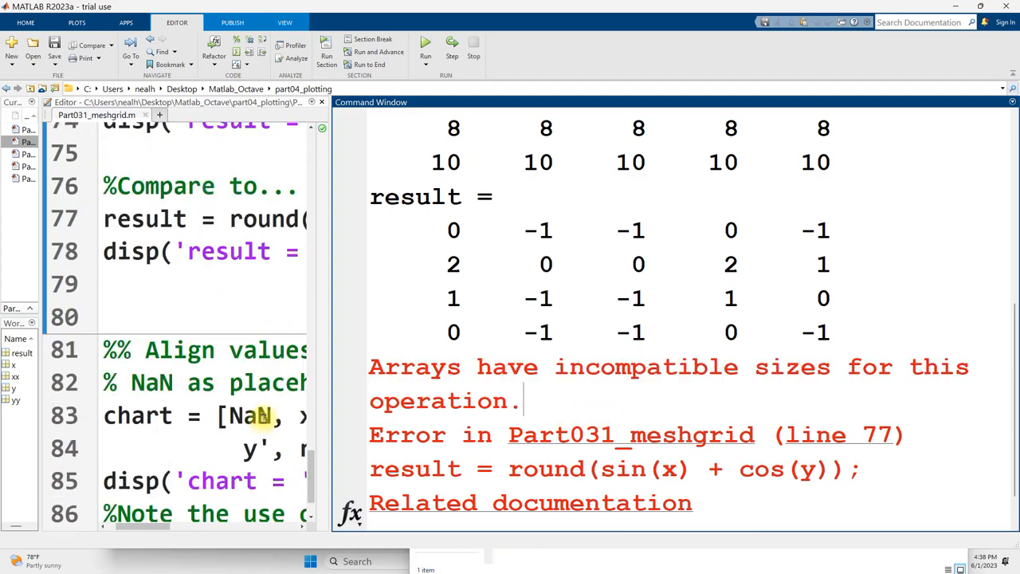
scroll("up", 3)
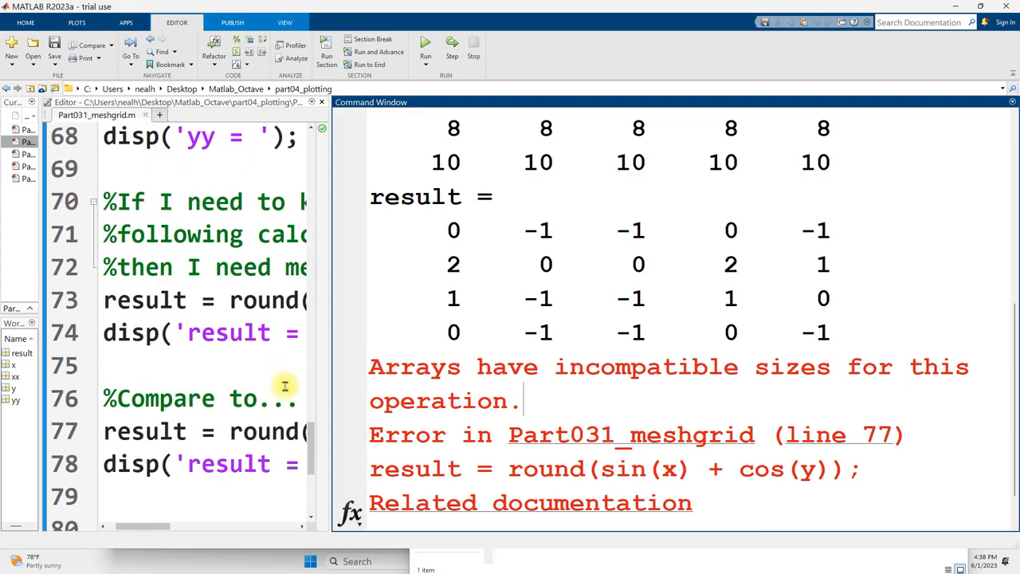
scroll("down", 3)
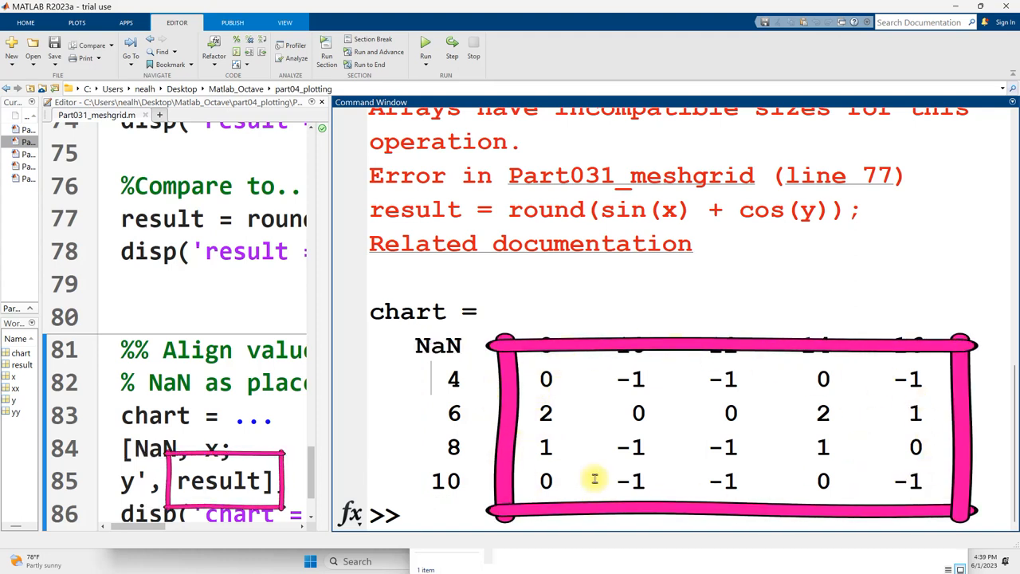
mouse_move(571, 414)
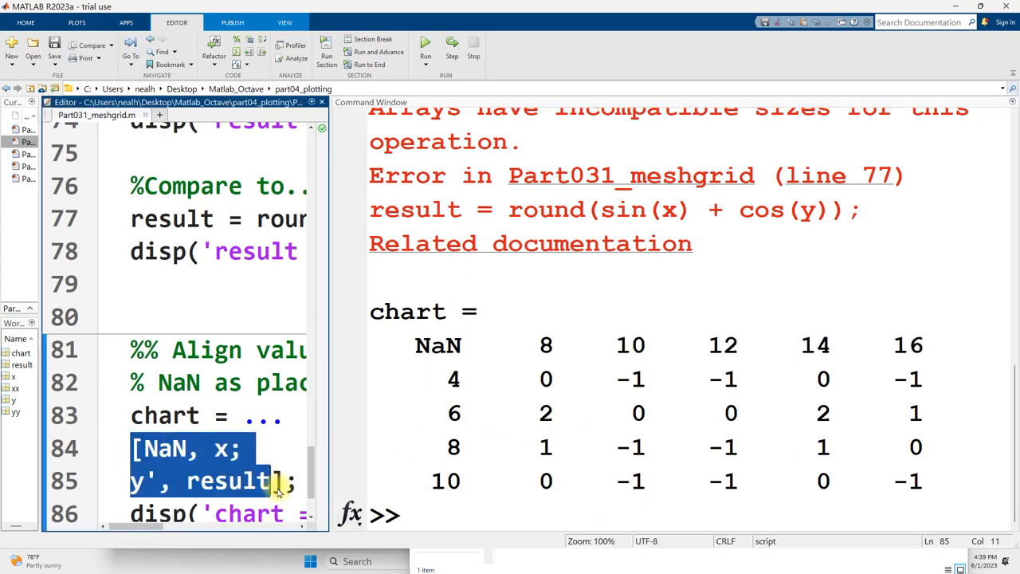
Walk through the chart definition, selecting result and the transposed y' entry on line 85.
left_click(165, 447)
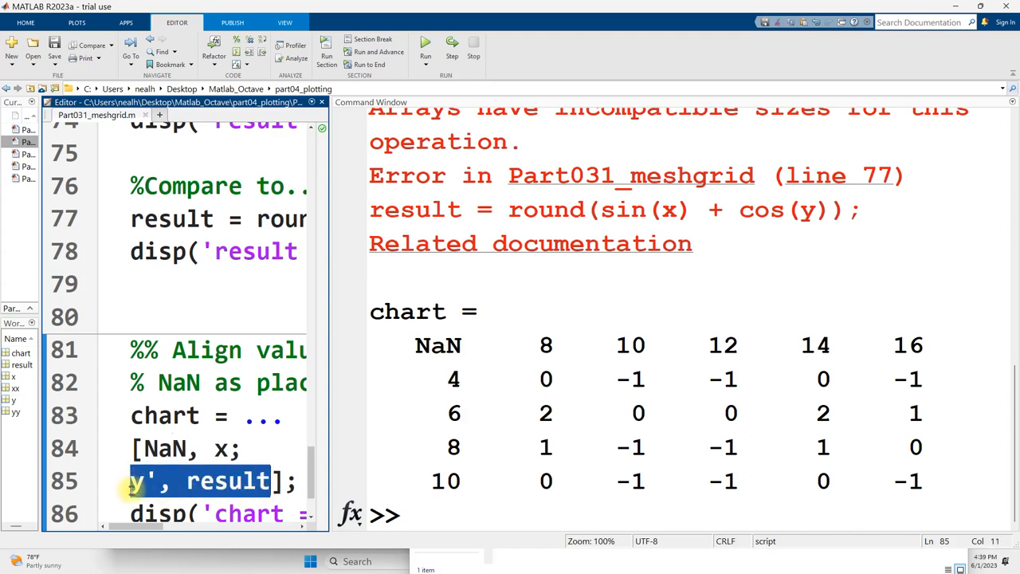
left_click(191, 480)
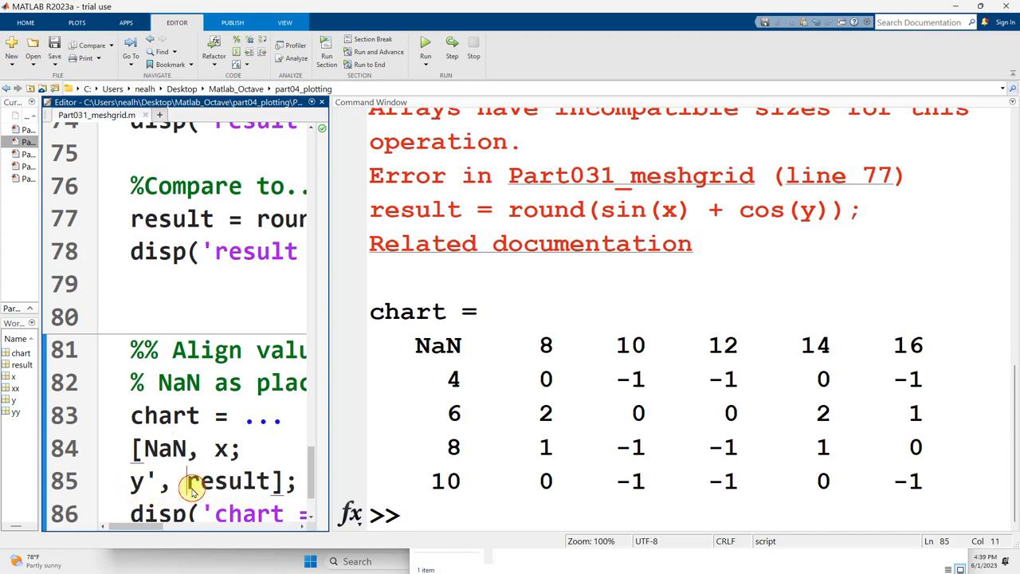
double_click(163, 448)
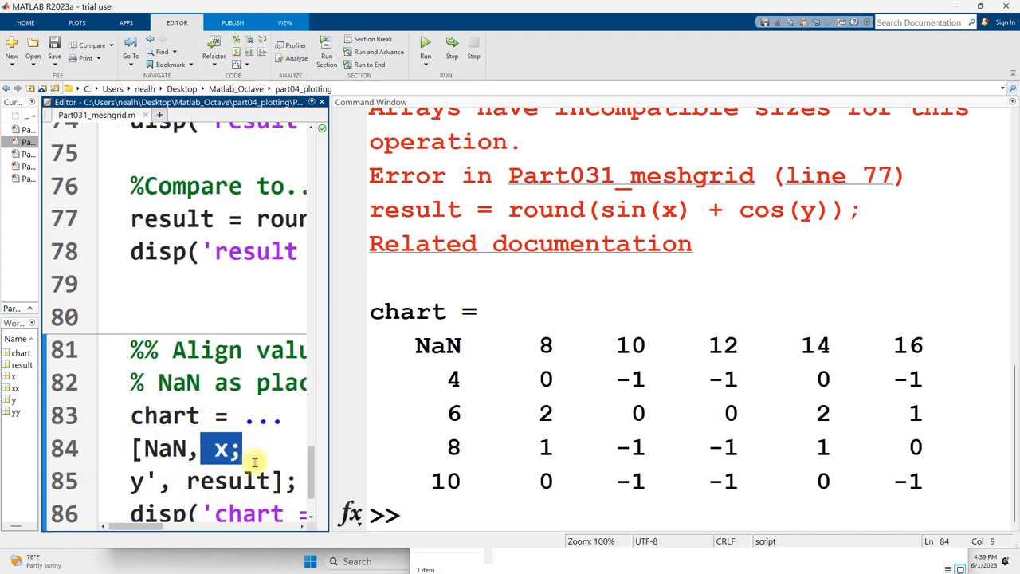
left_click(167, 480)
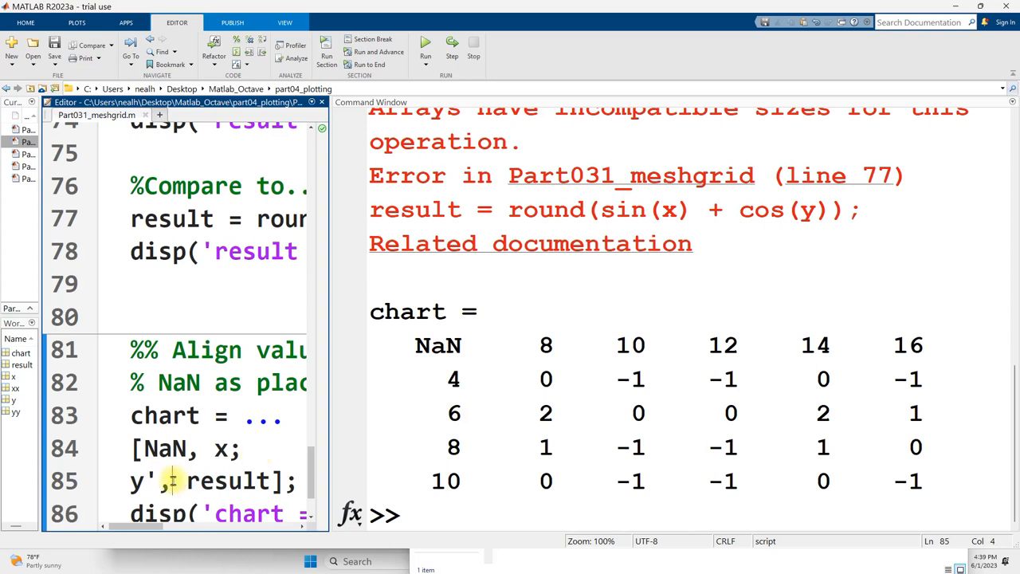
double_click(137, 480)
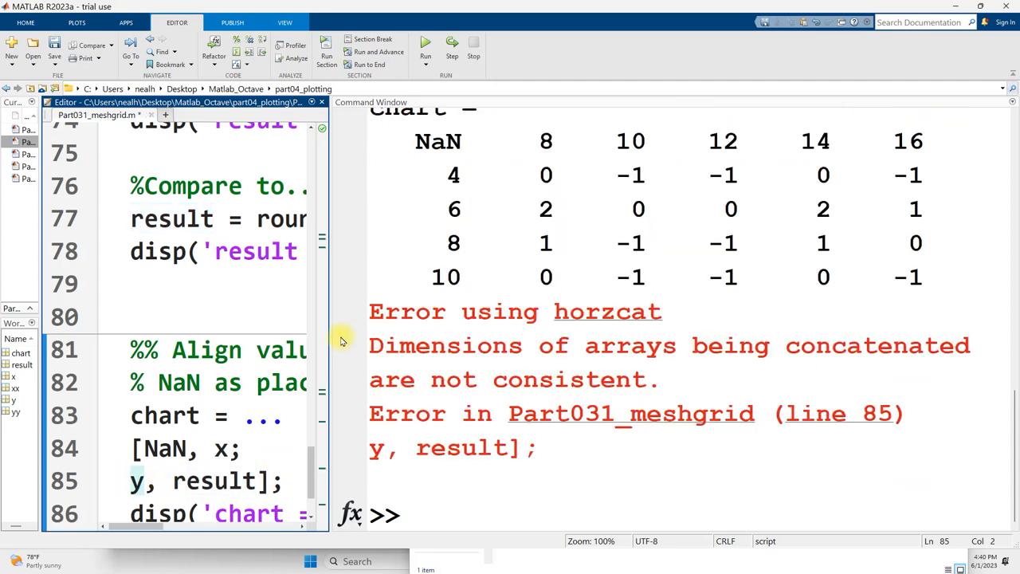
Note the horzcat error, then restore the transpose so line 85 reads y' again.
double_click(607, 311)
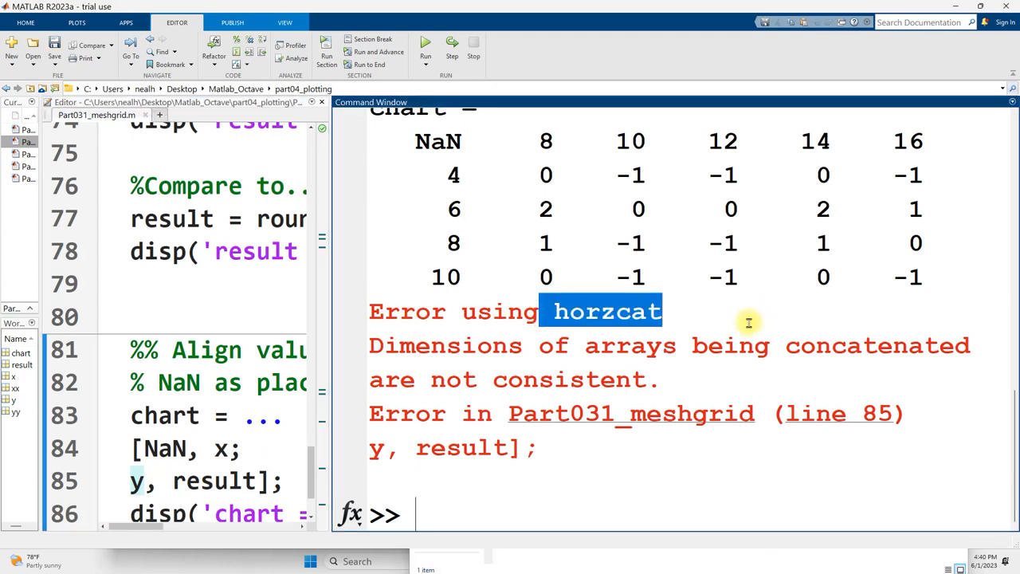
left_click(144, 480)
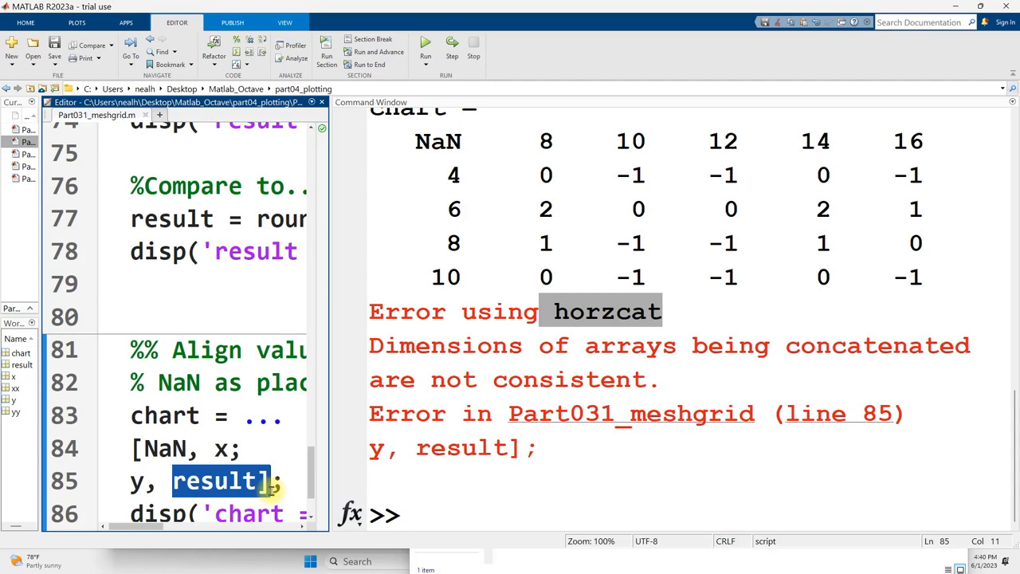
left_click(137, 480)
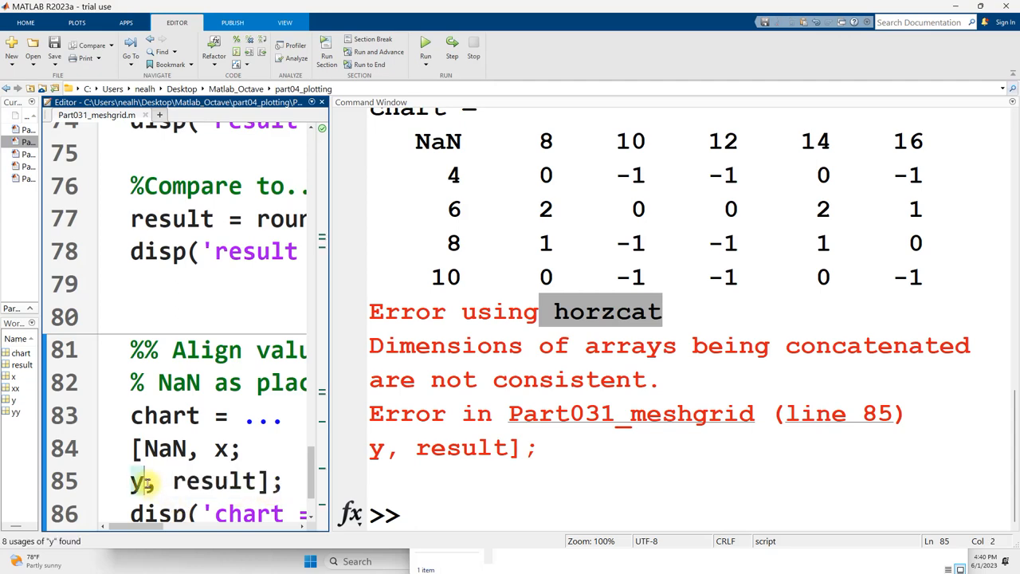
type("'")
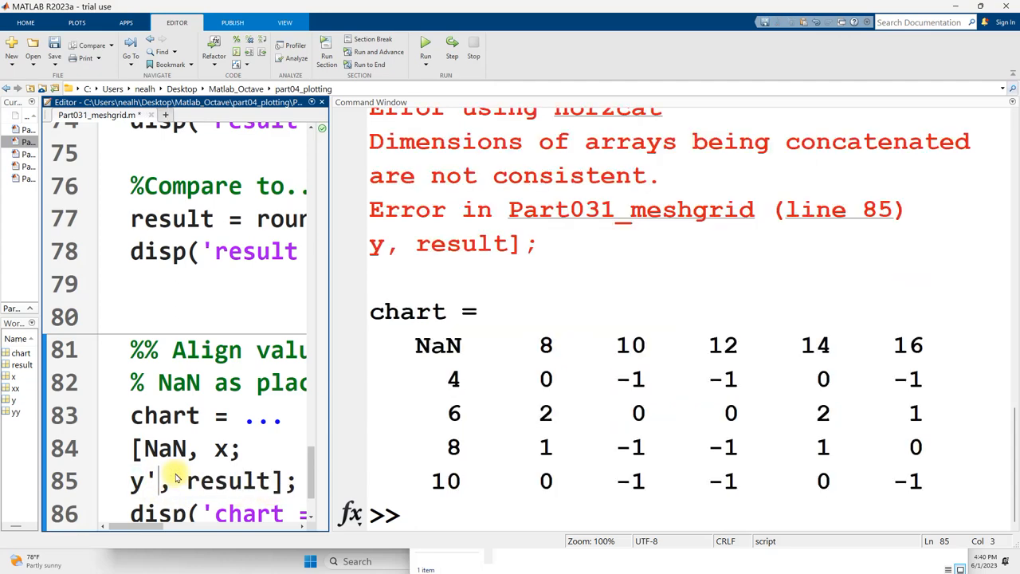
Move to blank line 88 after the chart section, ready to continue writing.
scroll("down", 3)
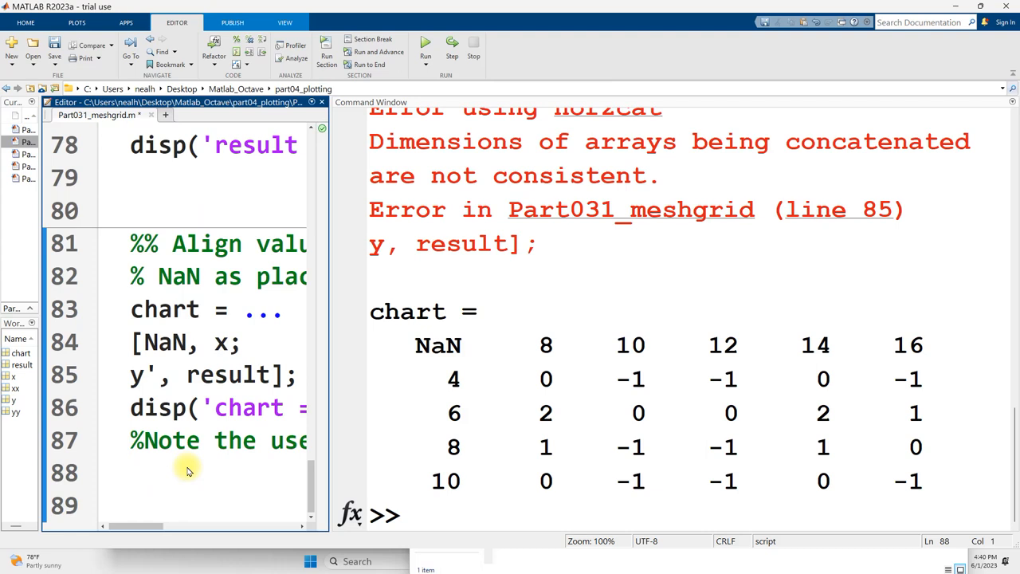
left_click(132, 470)
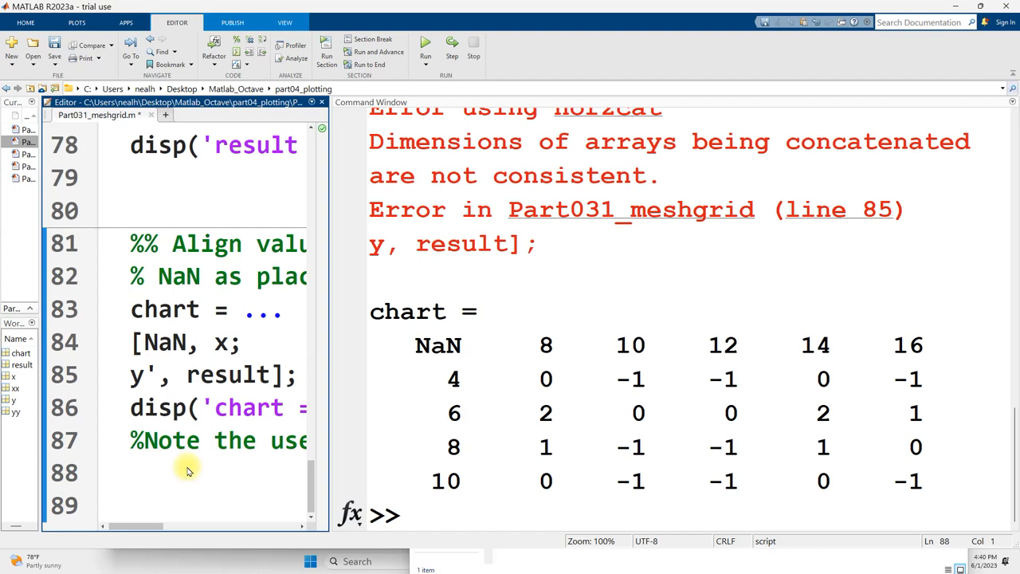
left_click(131, 470)
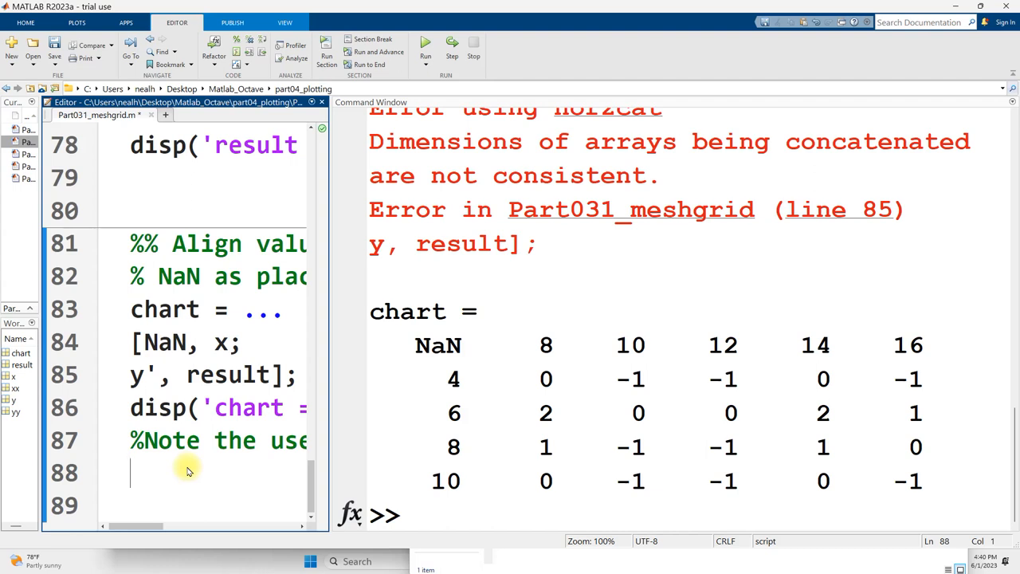